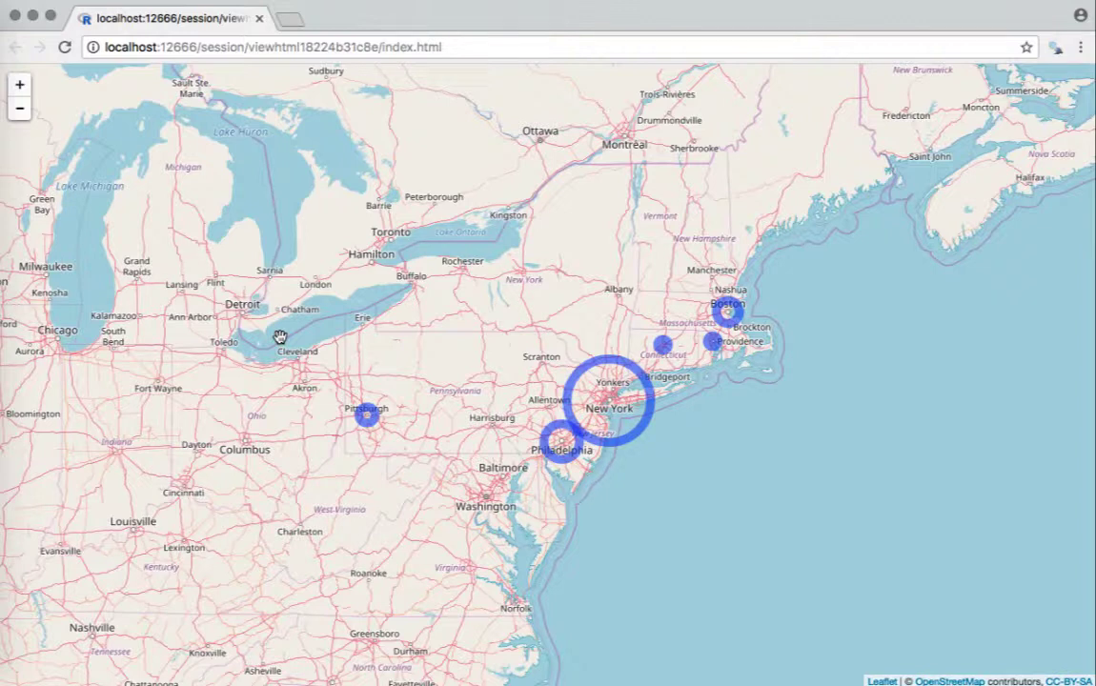
mouse_move(467, 401)
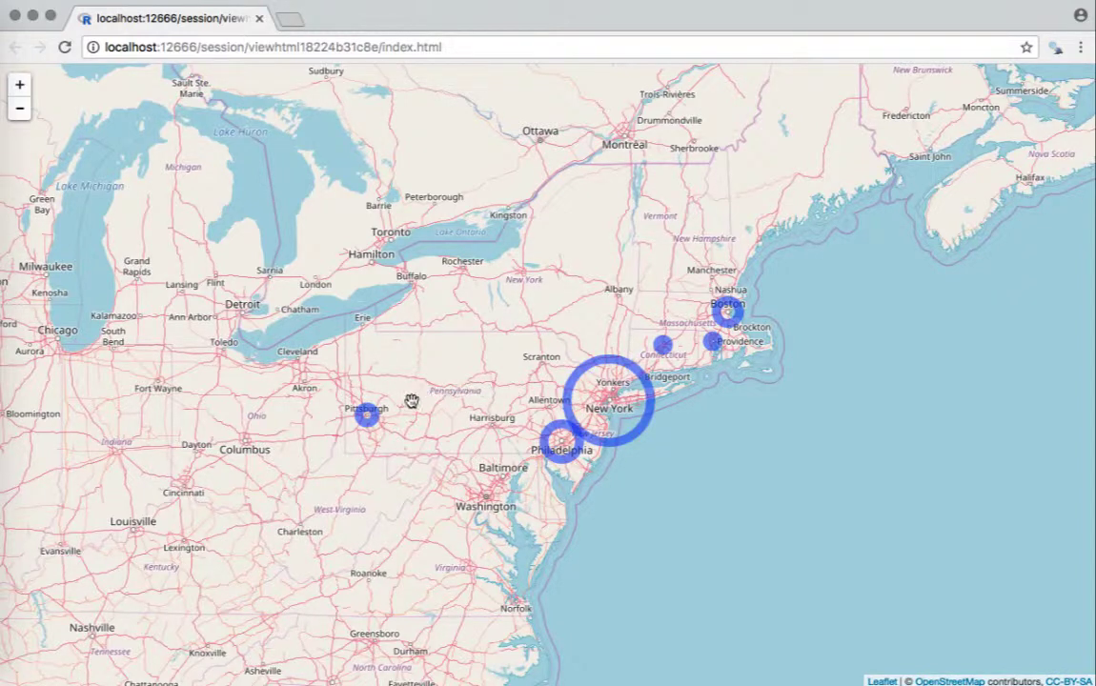
mouse_move(403, 429)
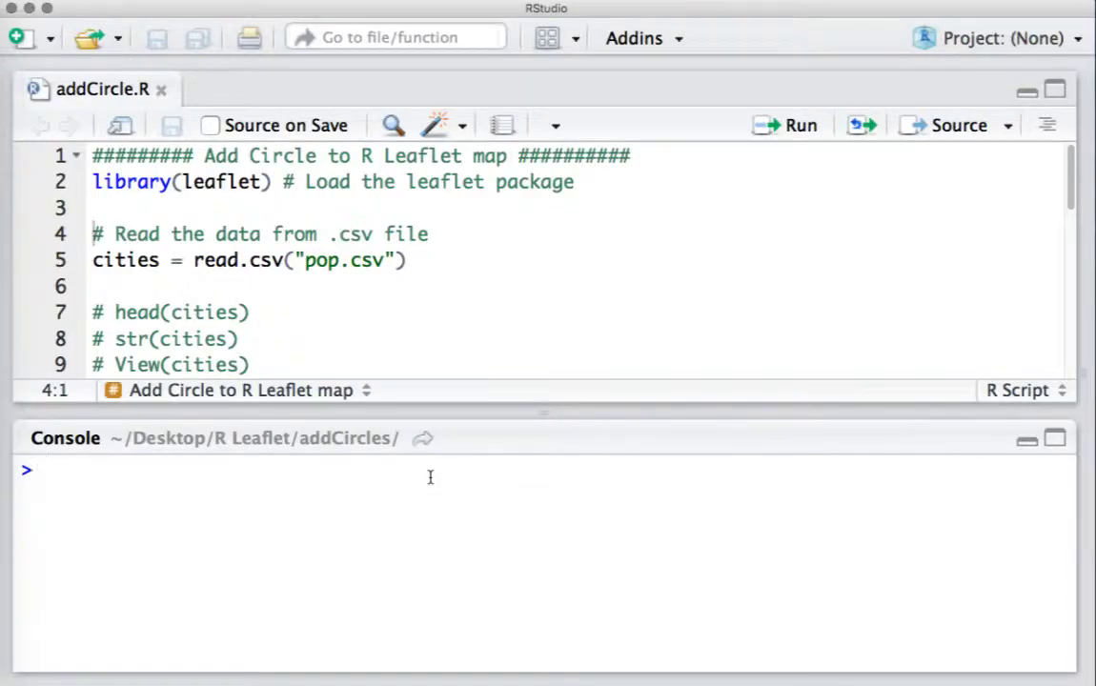
- Run list.files() and library(leaflet), then read pop.csv into cities with read.csv
type("list.files(")
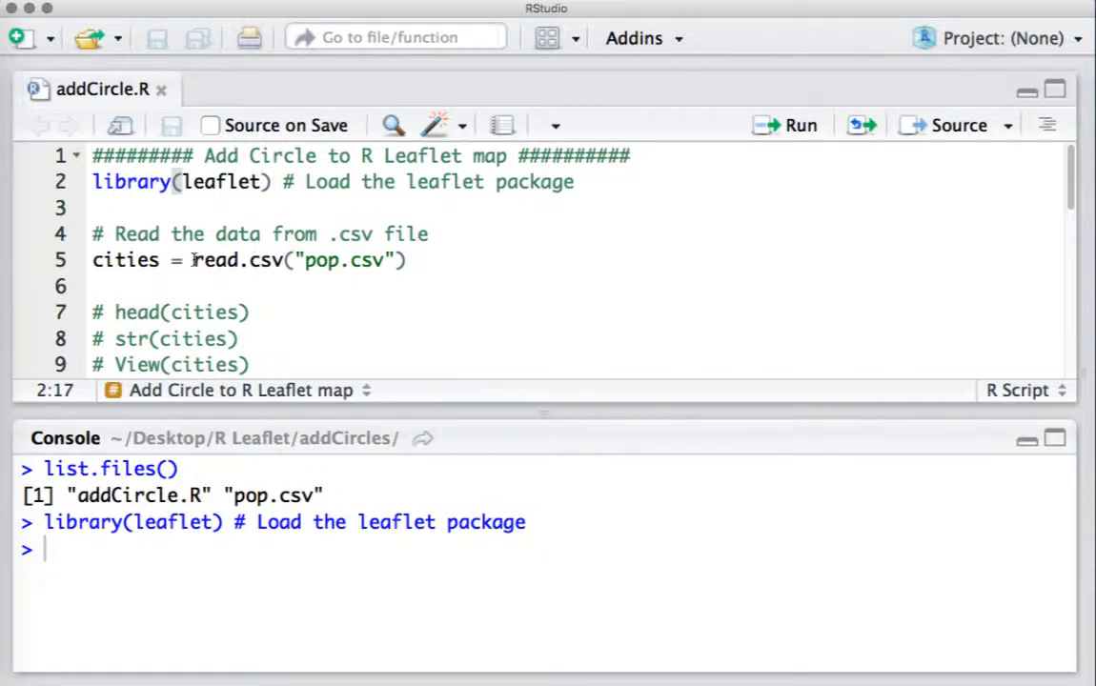
double_click(236, 260)
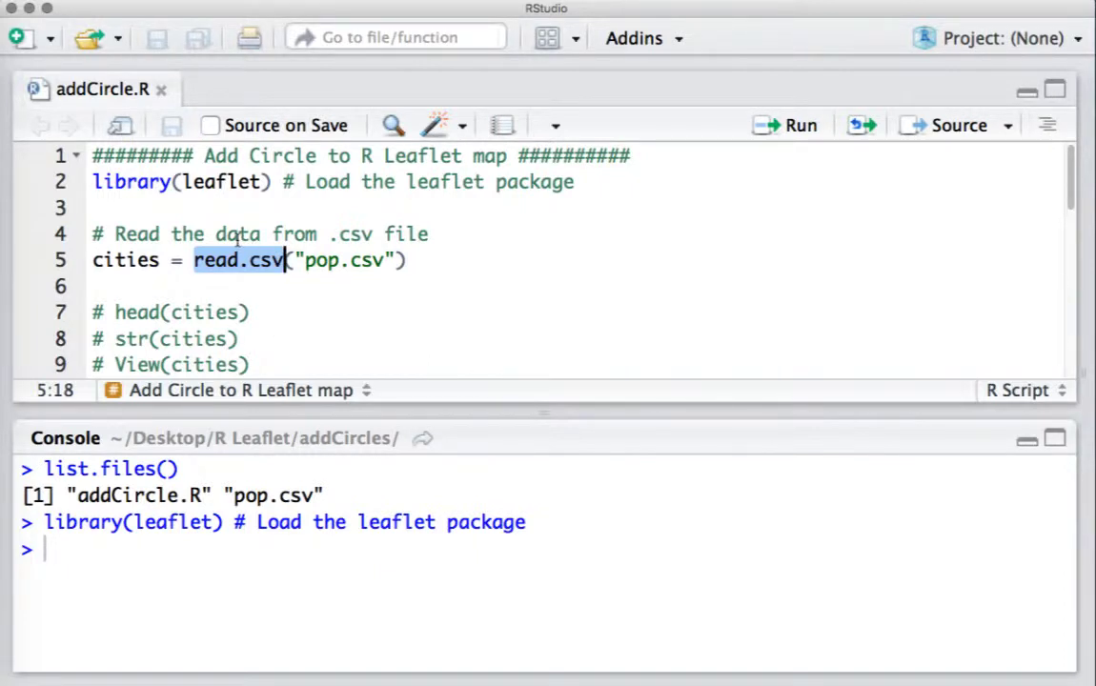
left_click(305, 260)
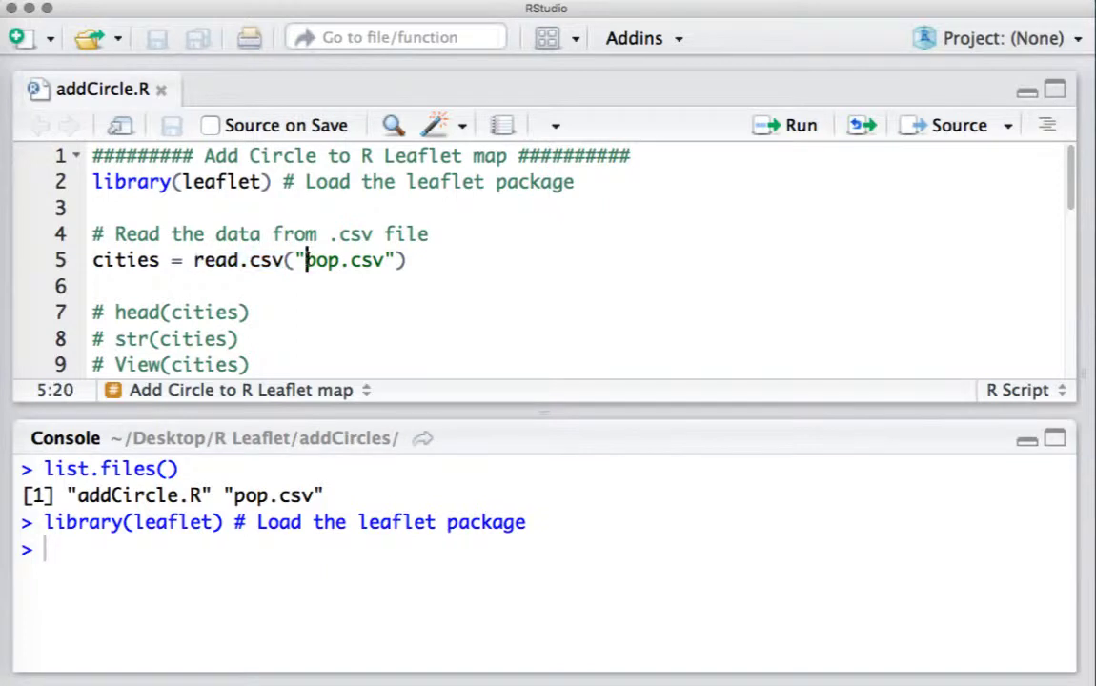
double_click(345, 260)
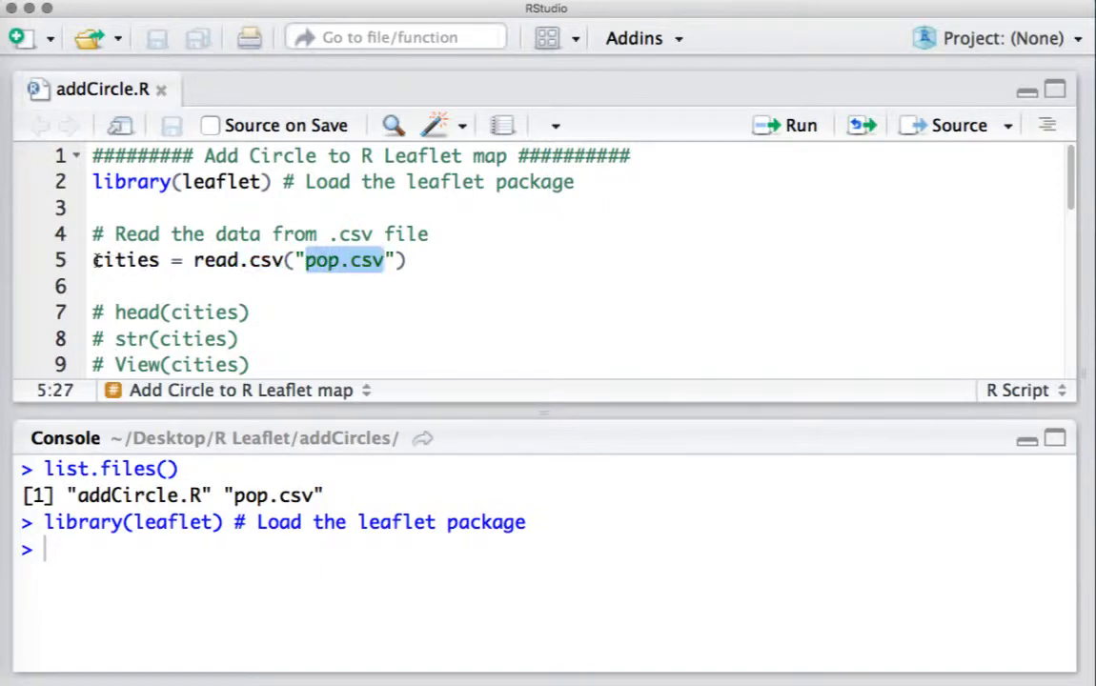
left_click(94, 260)
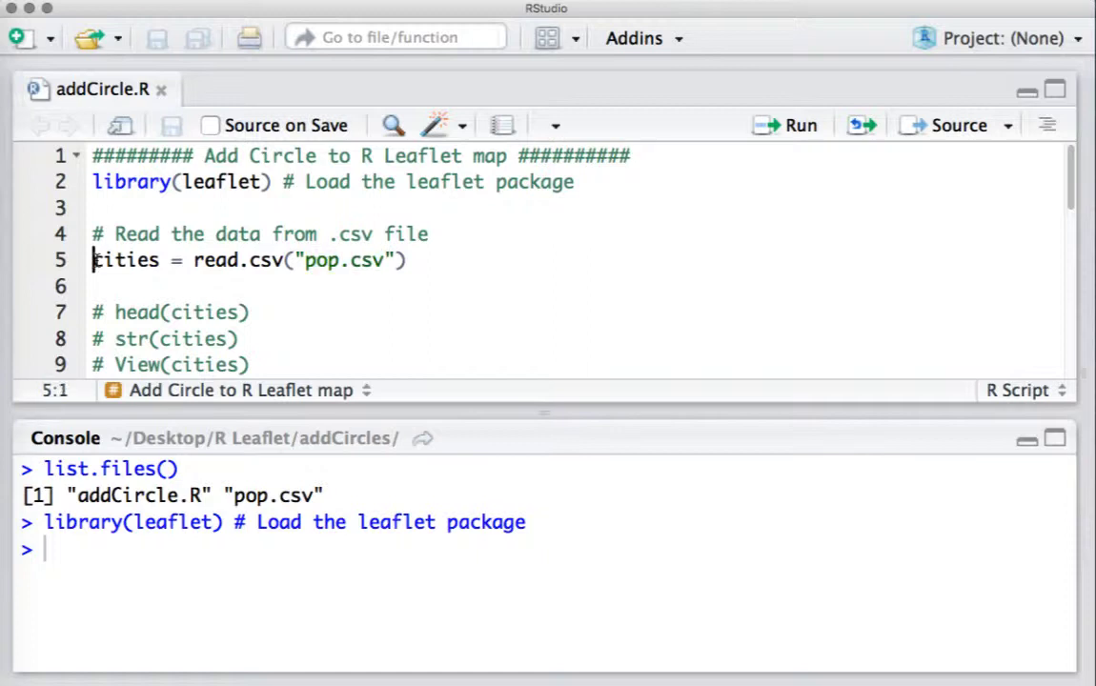
double_click(126, 260)
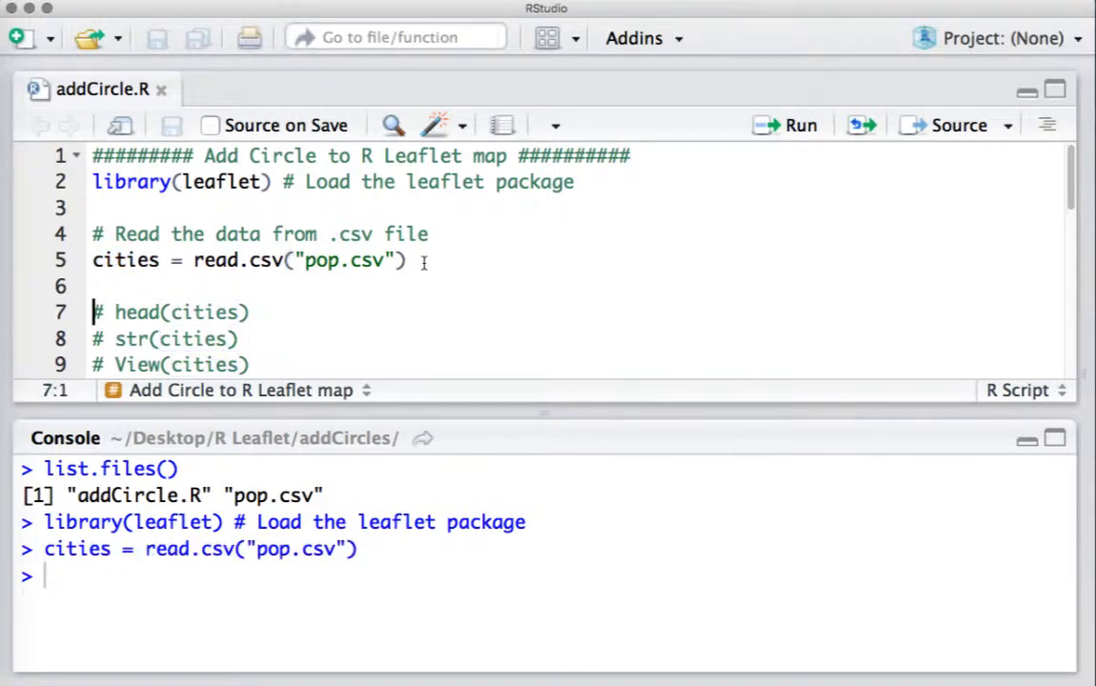
mouse_move(187, 395)
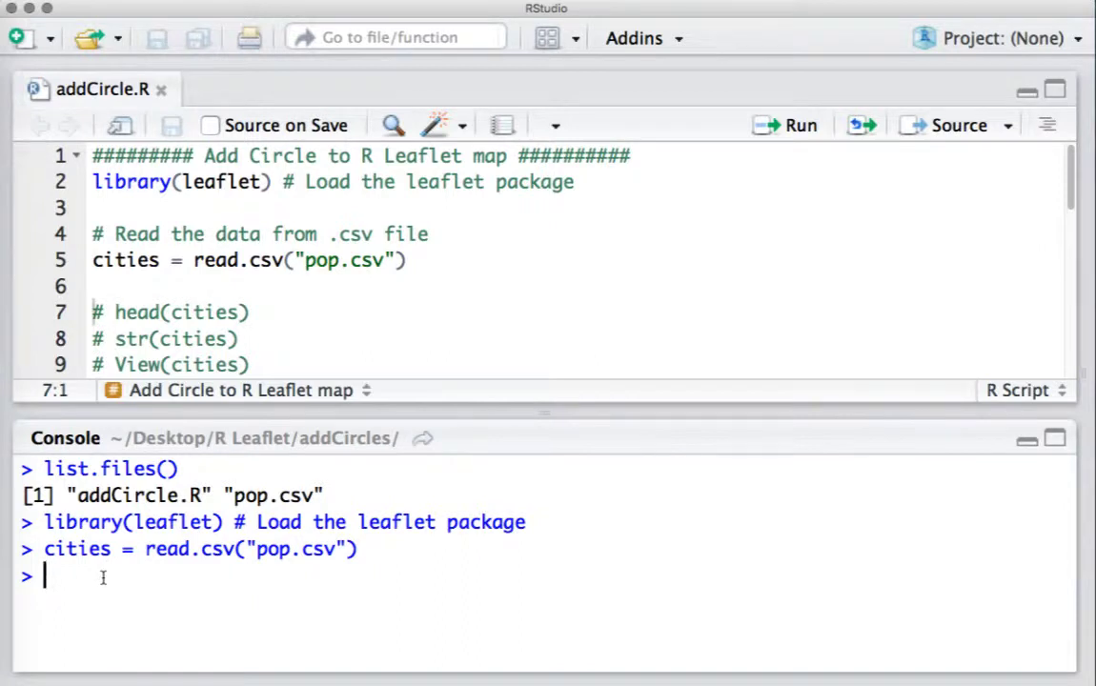
- Run View(cities) to inspect the six cities' Lat, Long and Pop columns
type("View(")
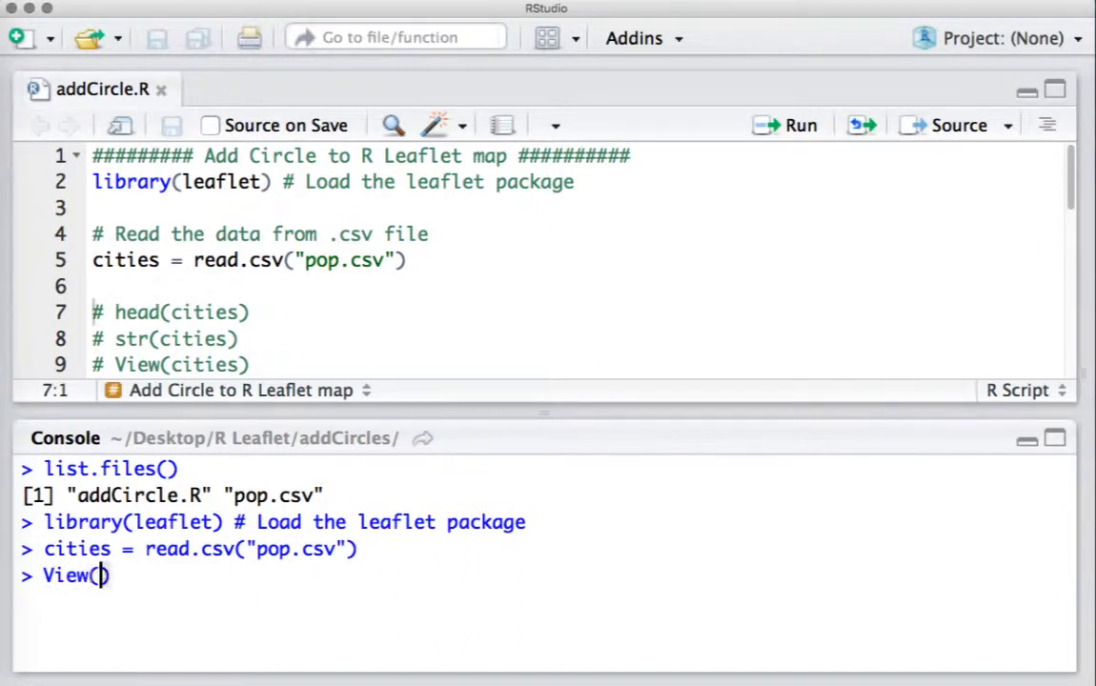
type("ci")
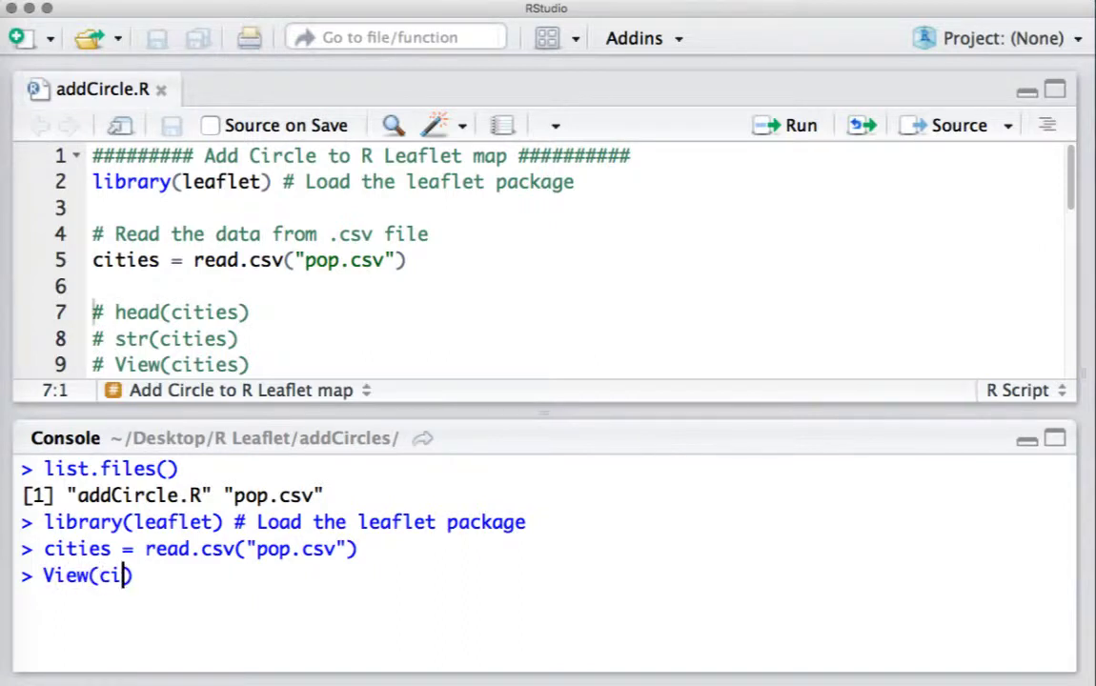
type("ties")
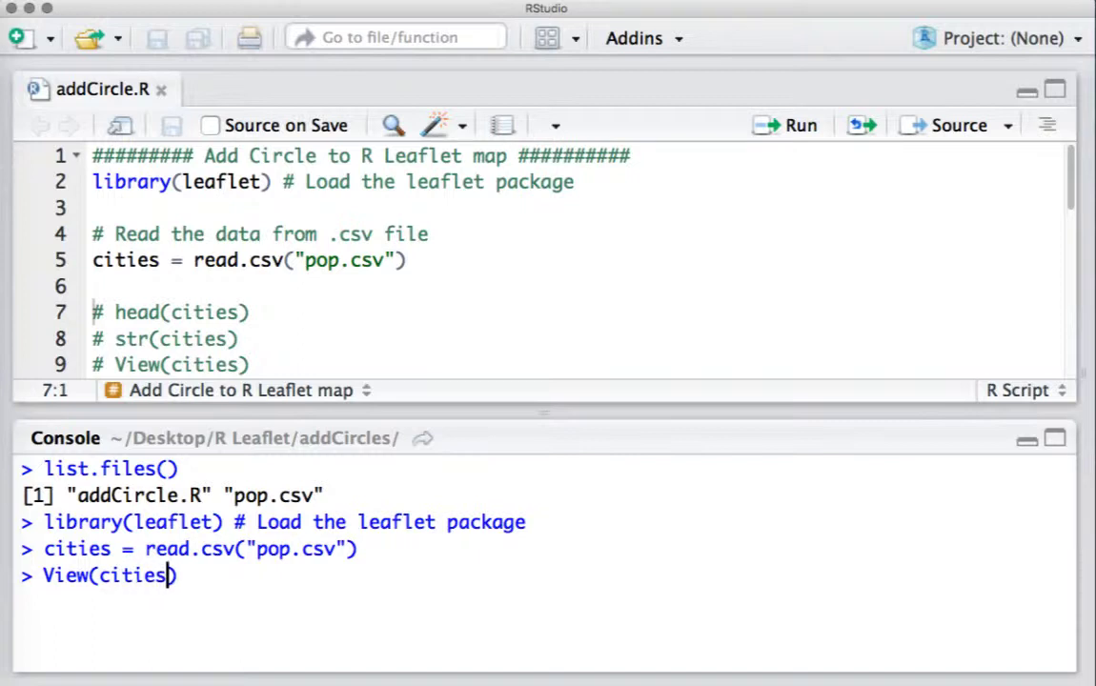
key("Return")
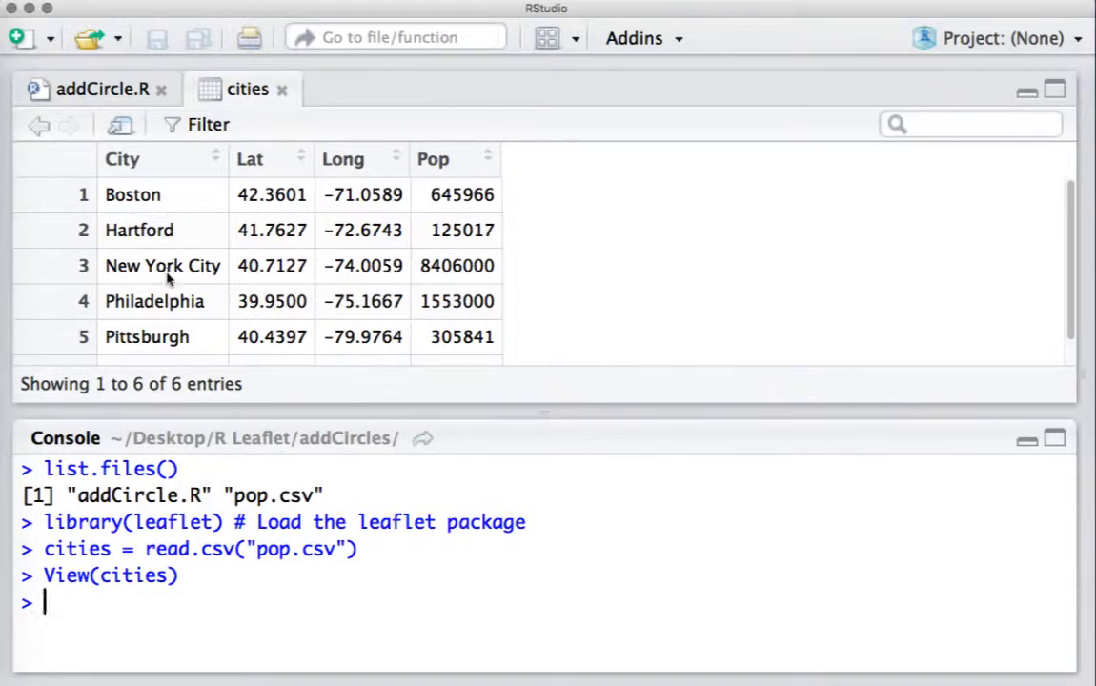
mouse_move(259, 188)
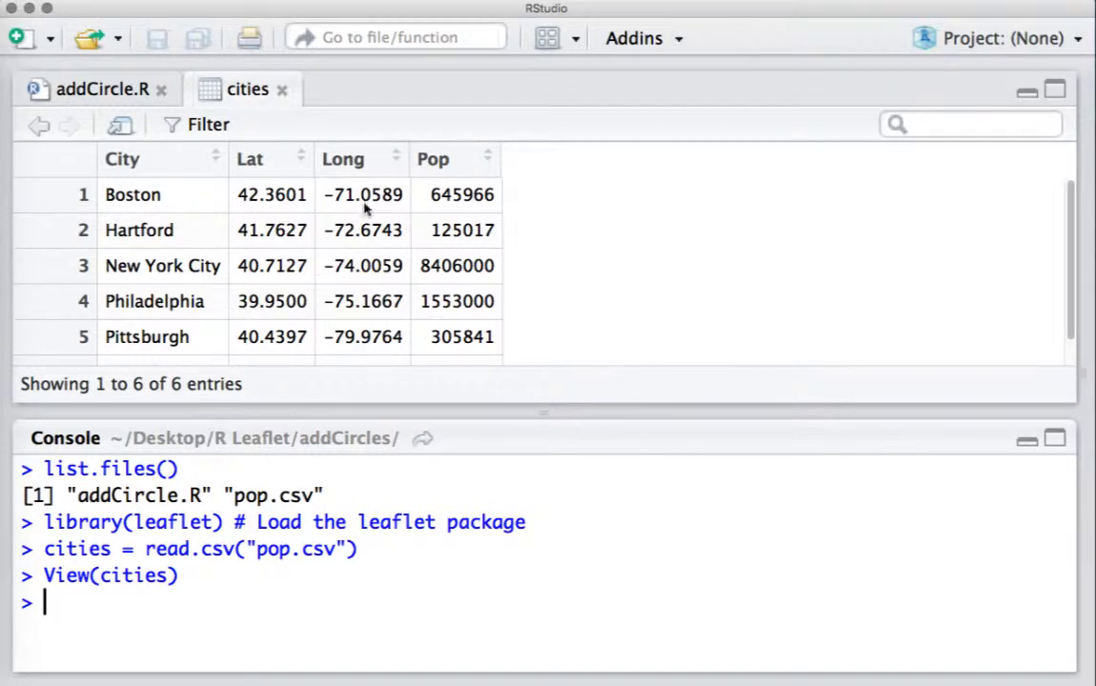
mouse_move(452, 198)
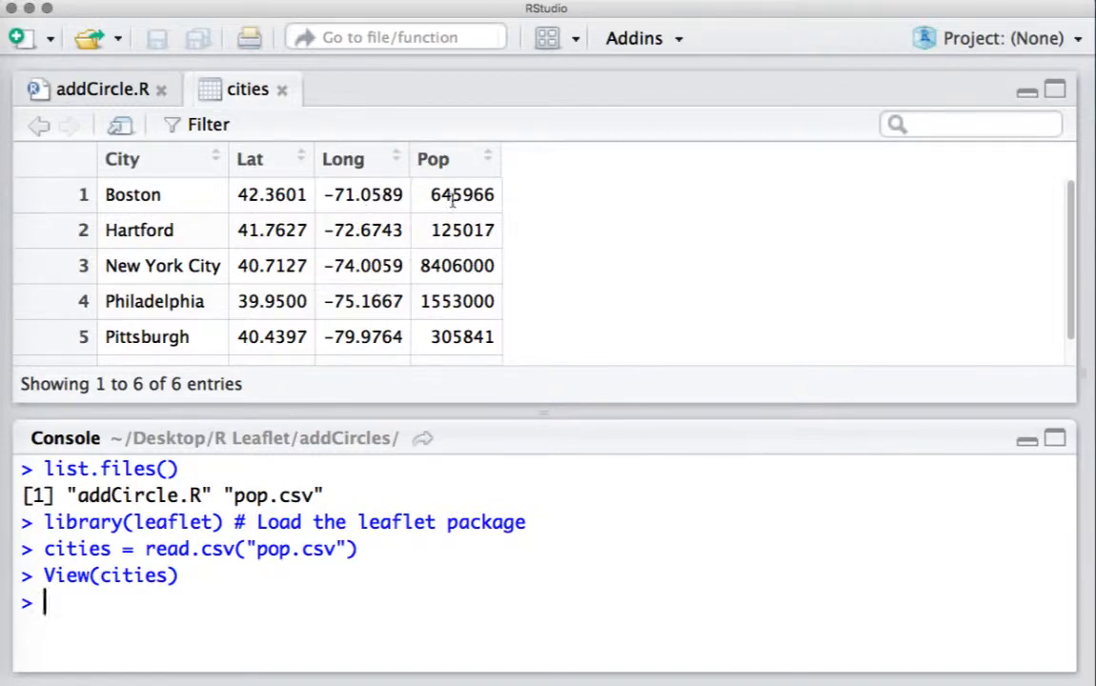
mouse_move(1070, 265)
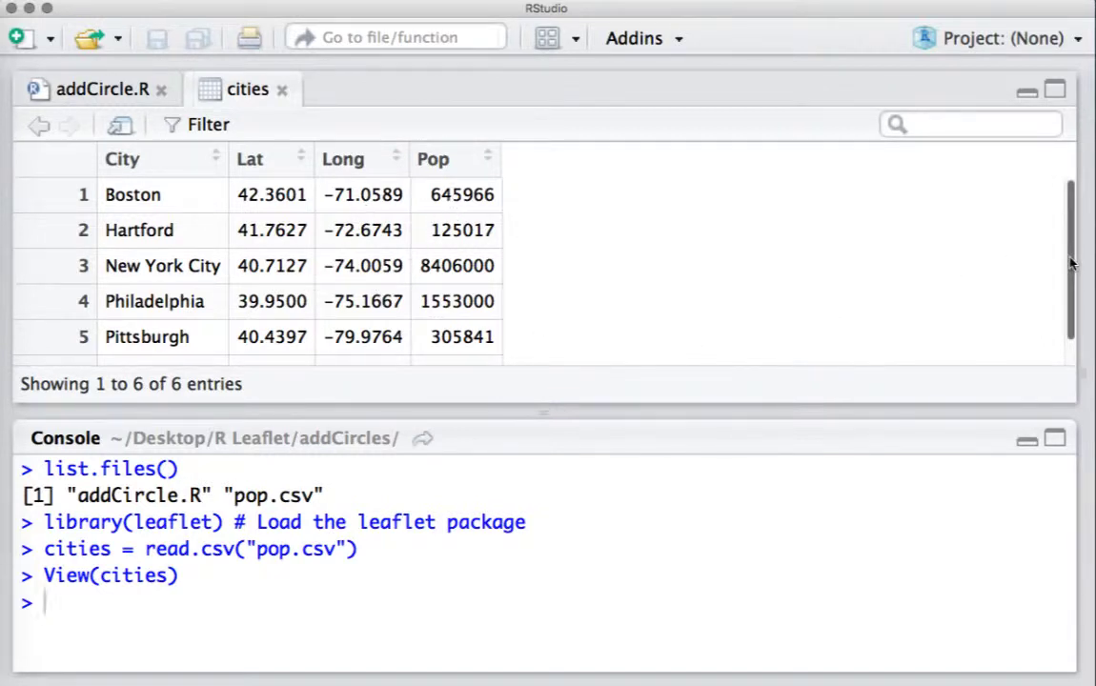
scroll("down", 3)
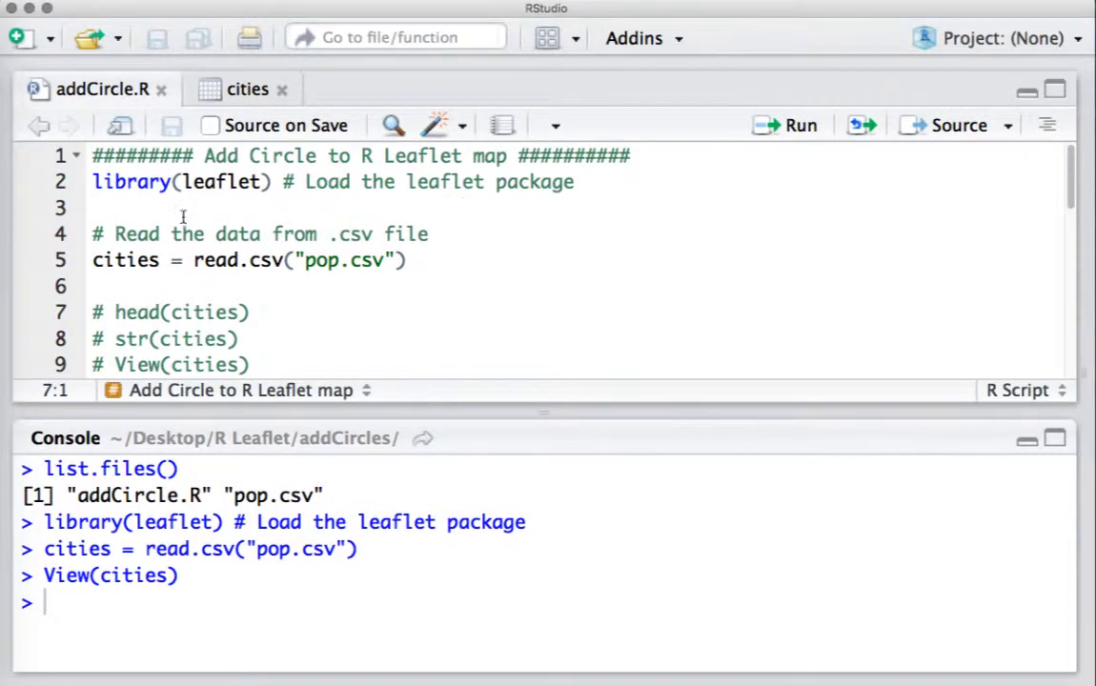
- Run leaflet(data=cities) %>% addTiles() to show a blank world tile map
scroll("down", 3)
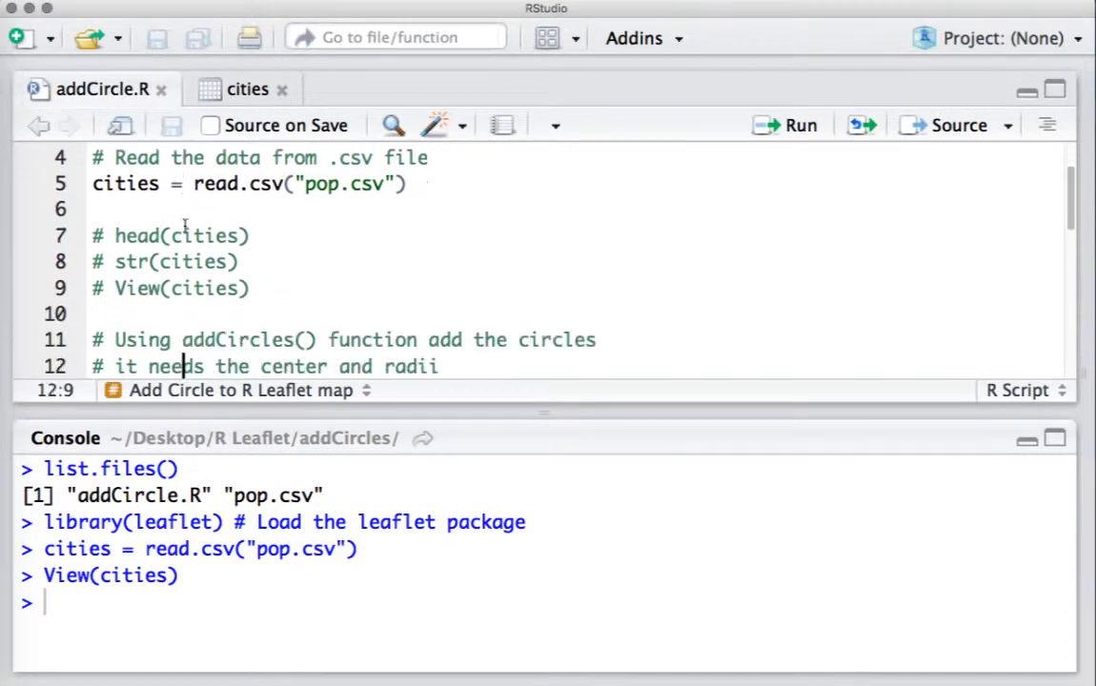
scroll("down", 3)
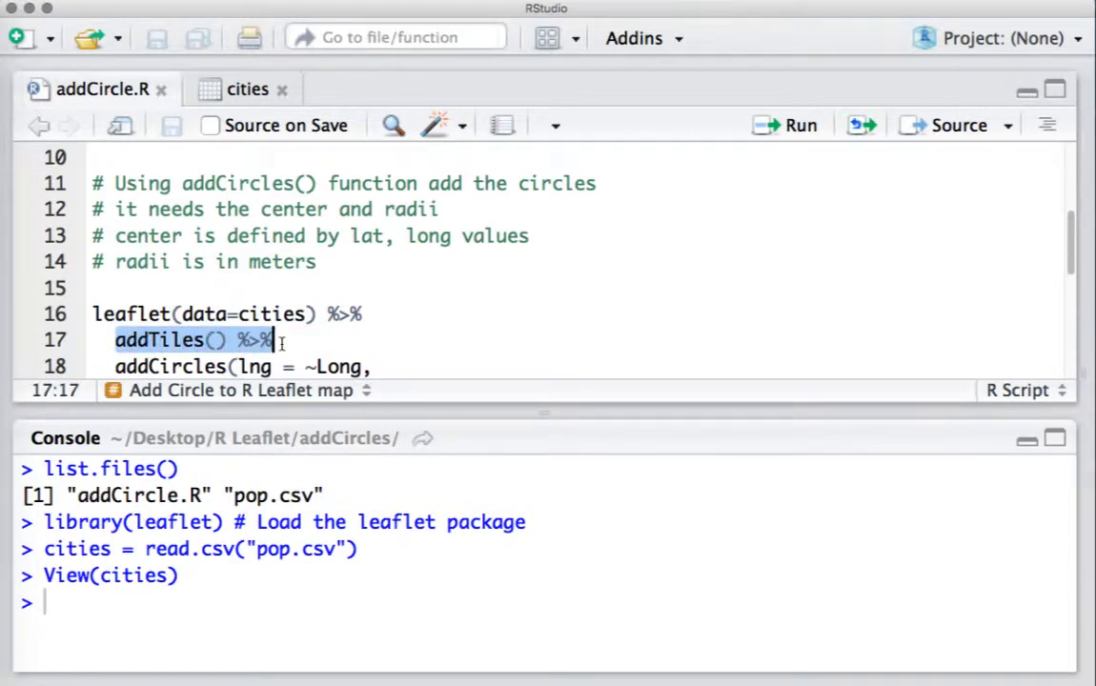
mouse_move(507, 303)
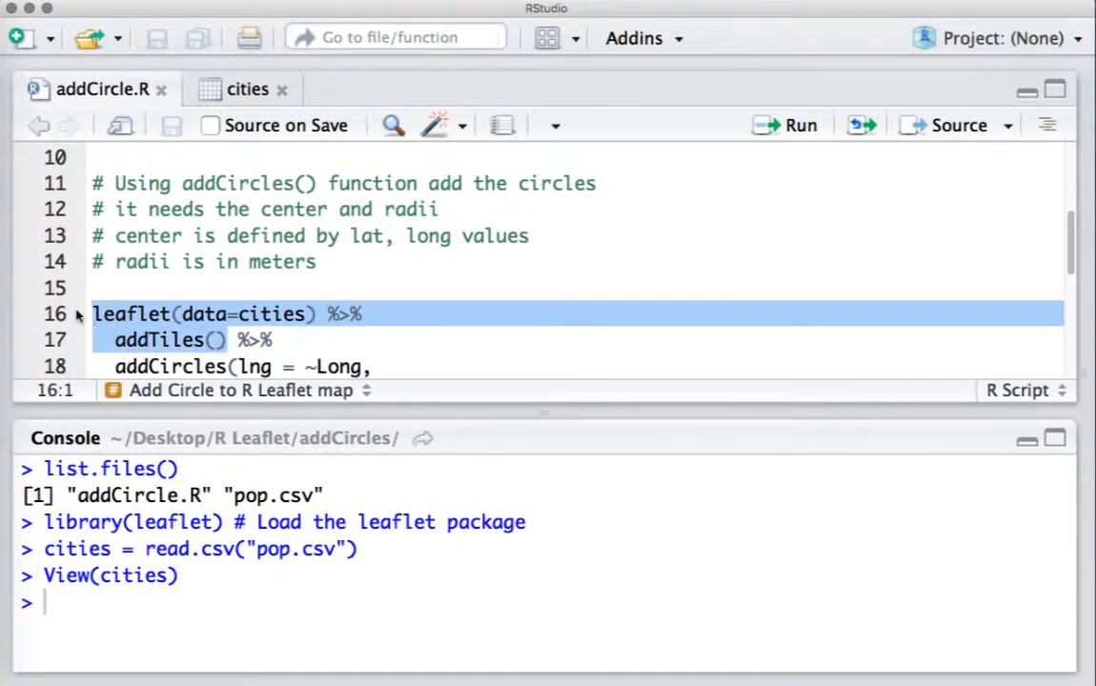
left_click(789, 125)
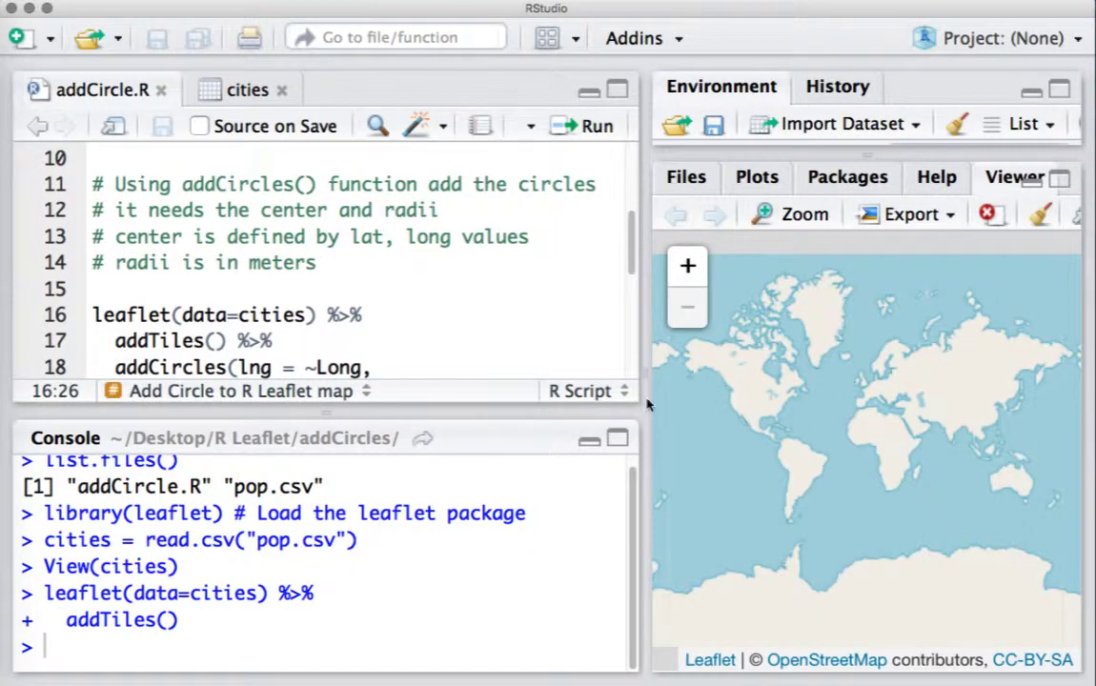
mouse_move(639, 255)
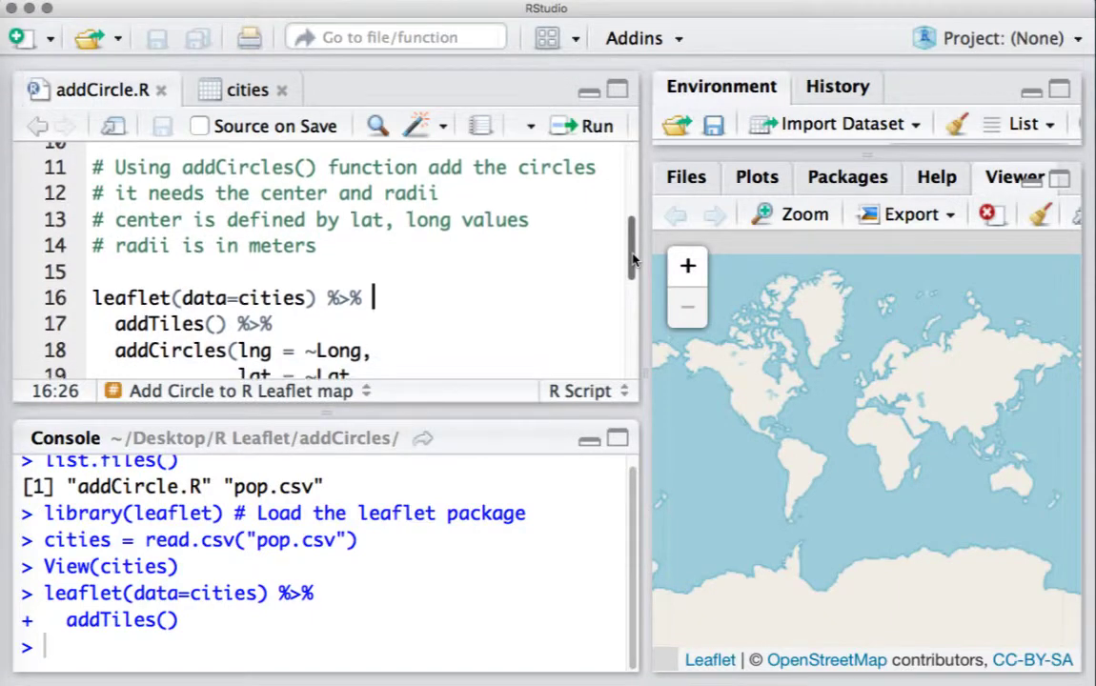
- Remove the comma after lat = ~Lat and run addCircles with only lng and lat
scroll("down", 3)
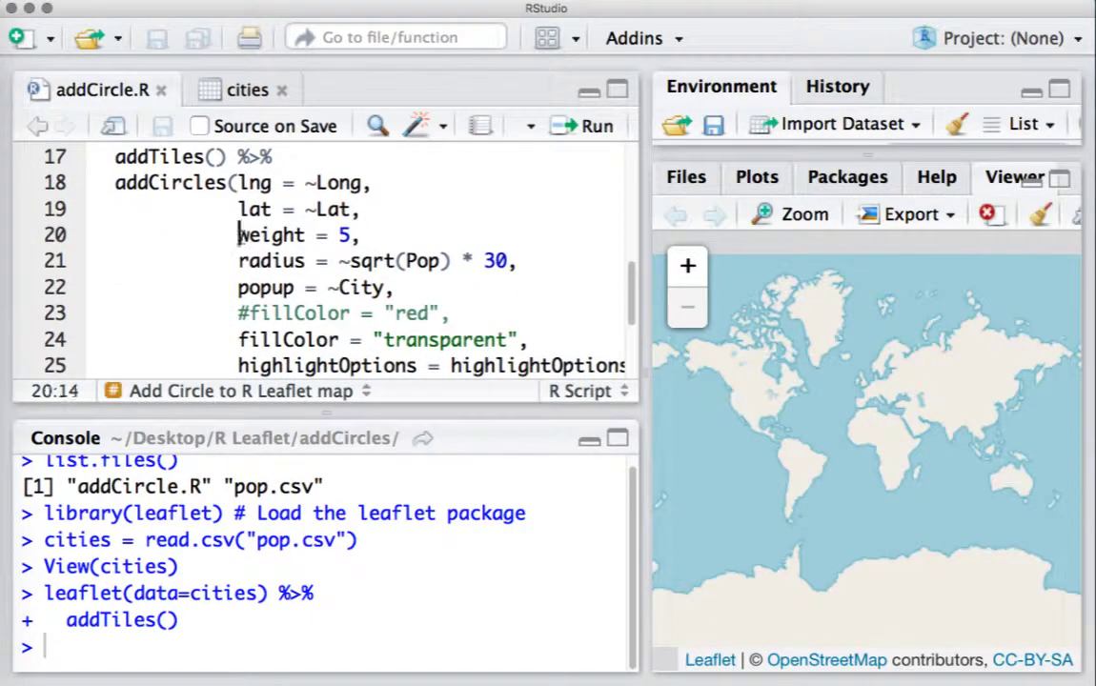
left_click_drag(237, 236, 426, 367)
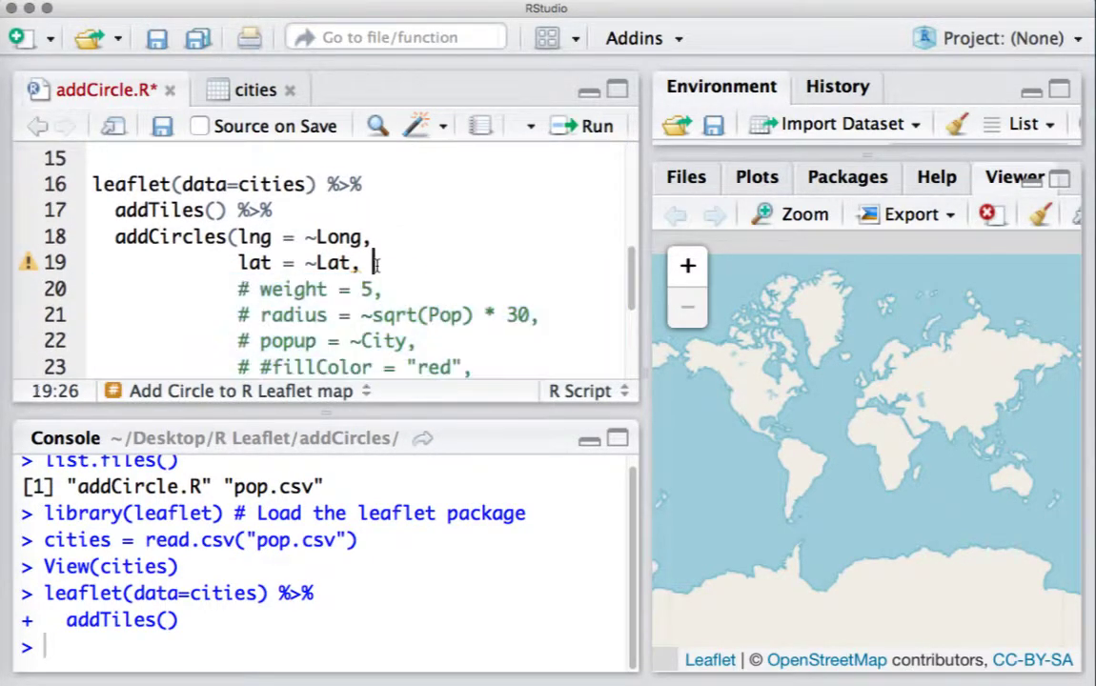
key("Backspace")
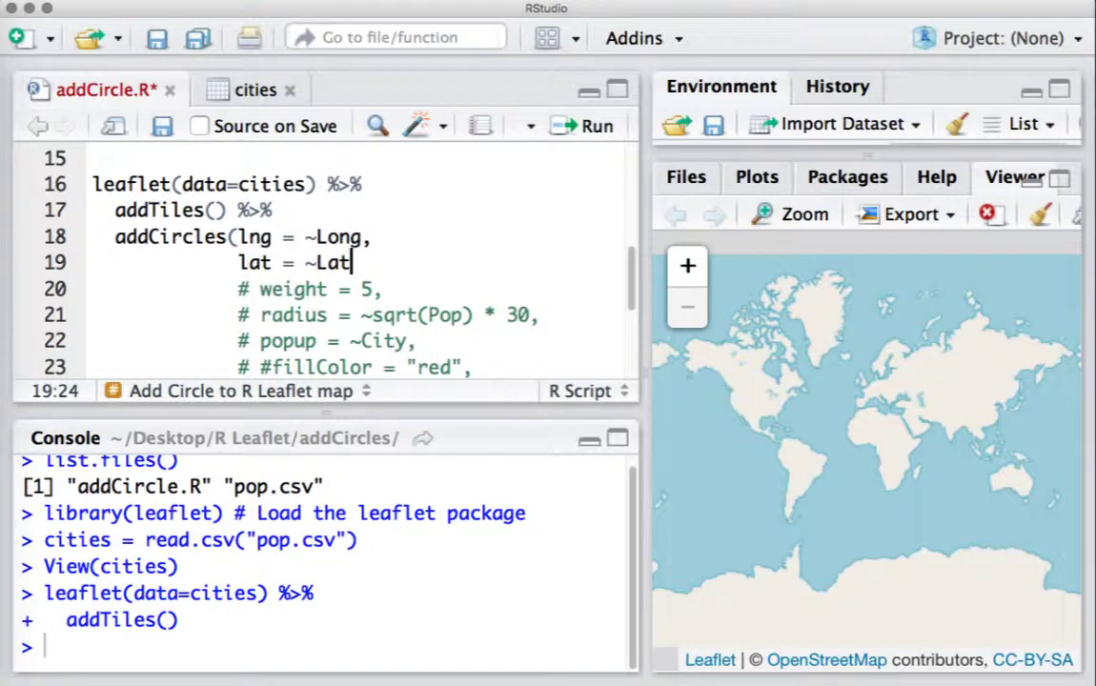
double_click(256, 237)
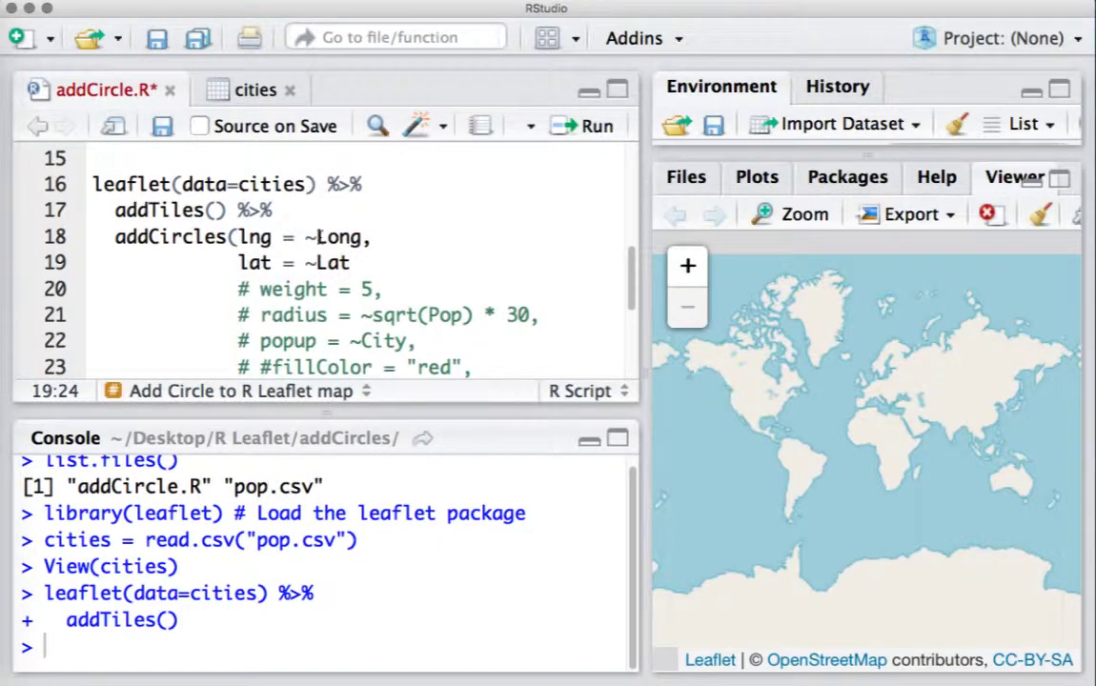
double_click(339, 236)
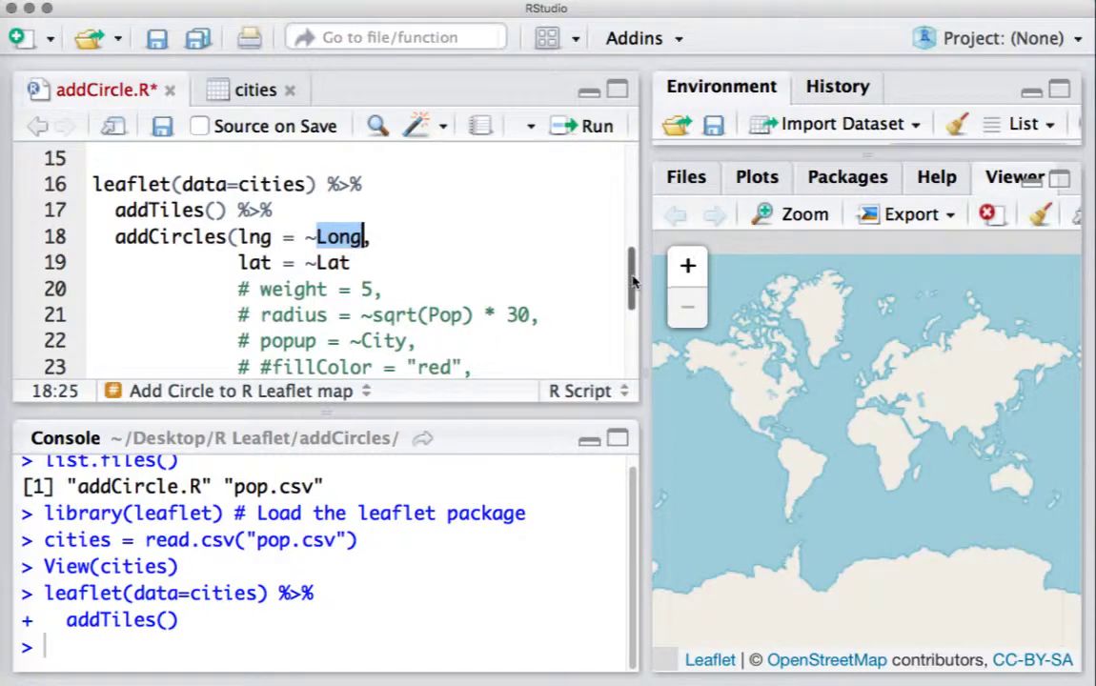
scroll("up", 3)
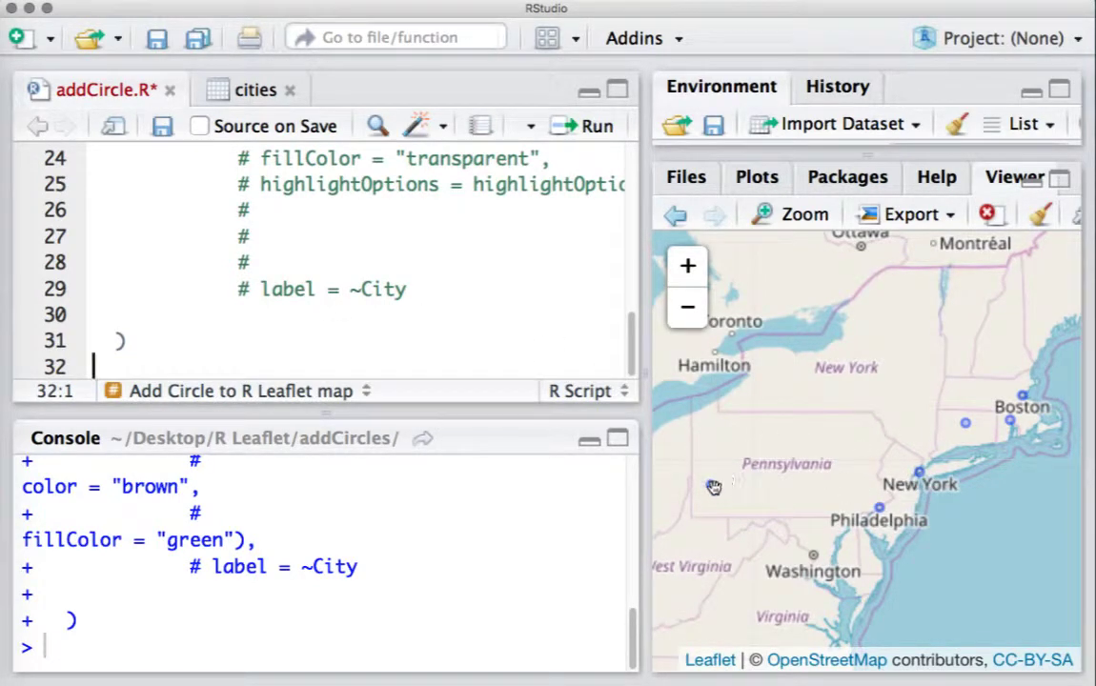
mouse_move(882, 510)
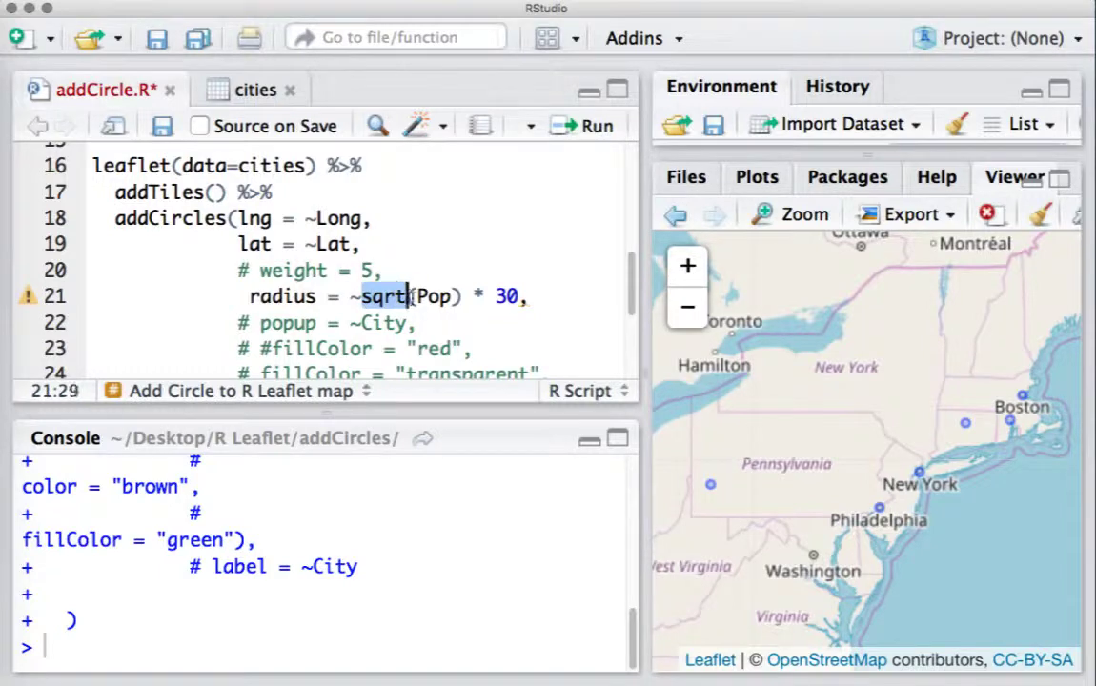
- Enable radius = ~sqrt(Pop) * 30 after checking Pop values in the cities table
double_click(410, 296)
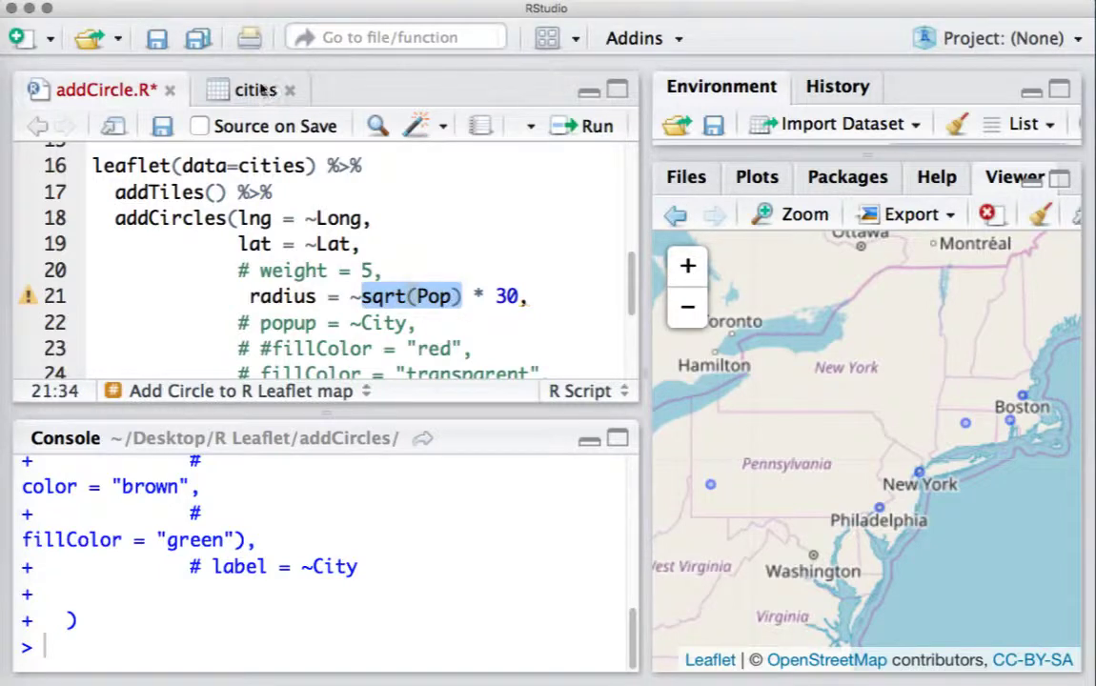
left_click(255, 89)
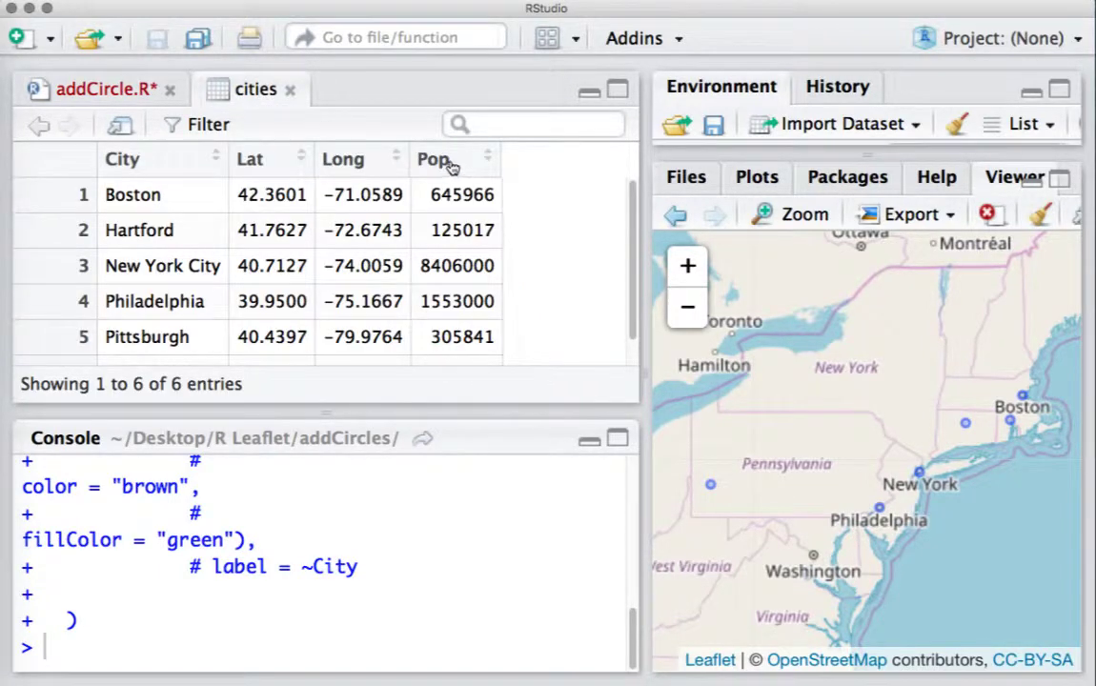
left_click(100, 89)
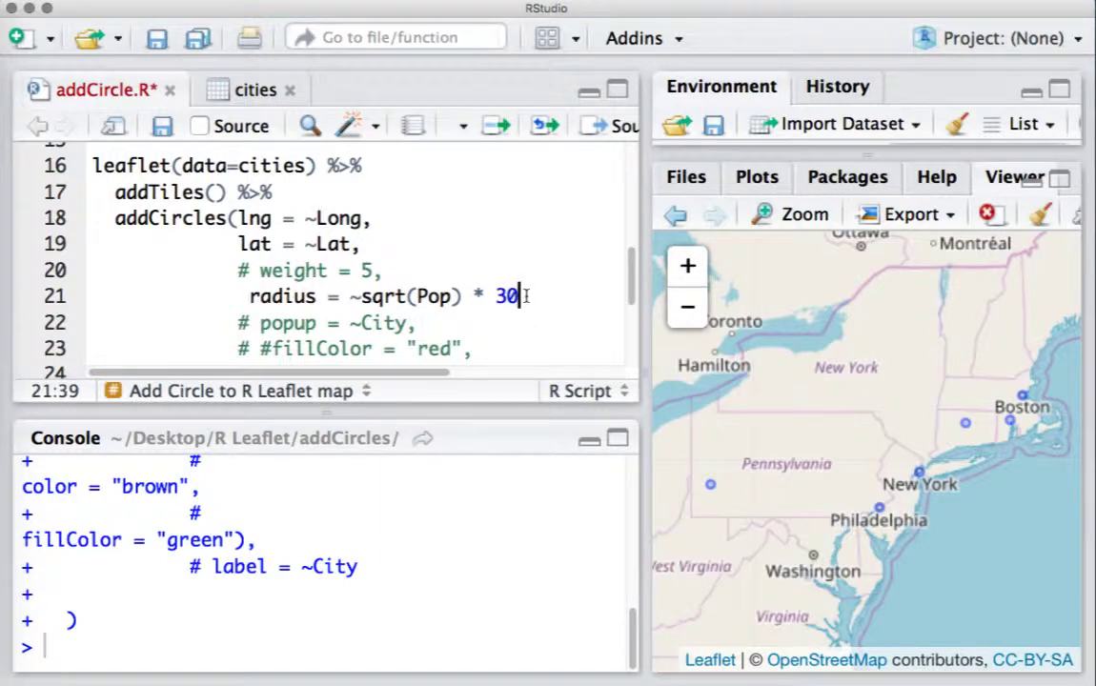
left_click(329, 297)
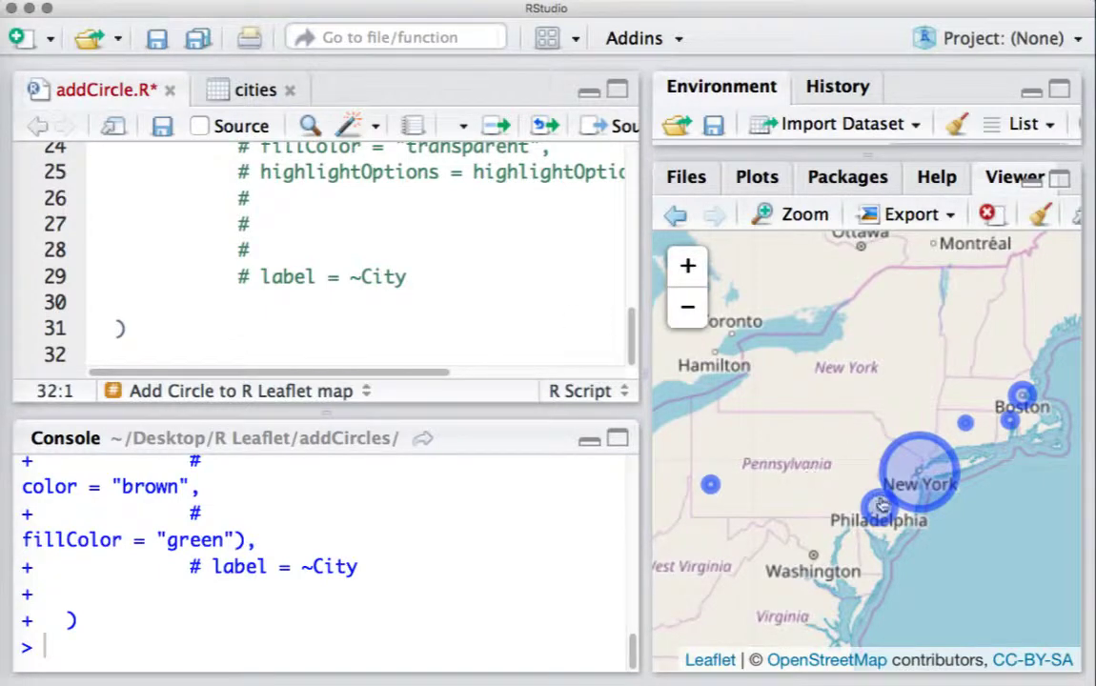
mouse_move(920, 471)
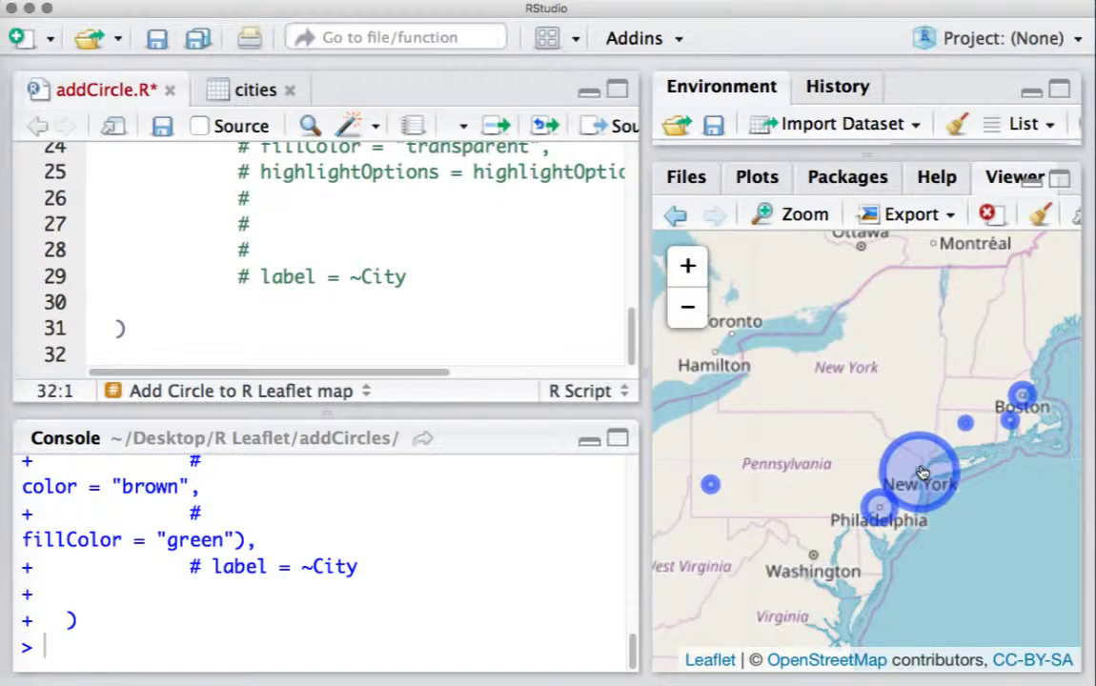
mouse_move(931, 500)
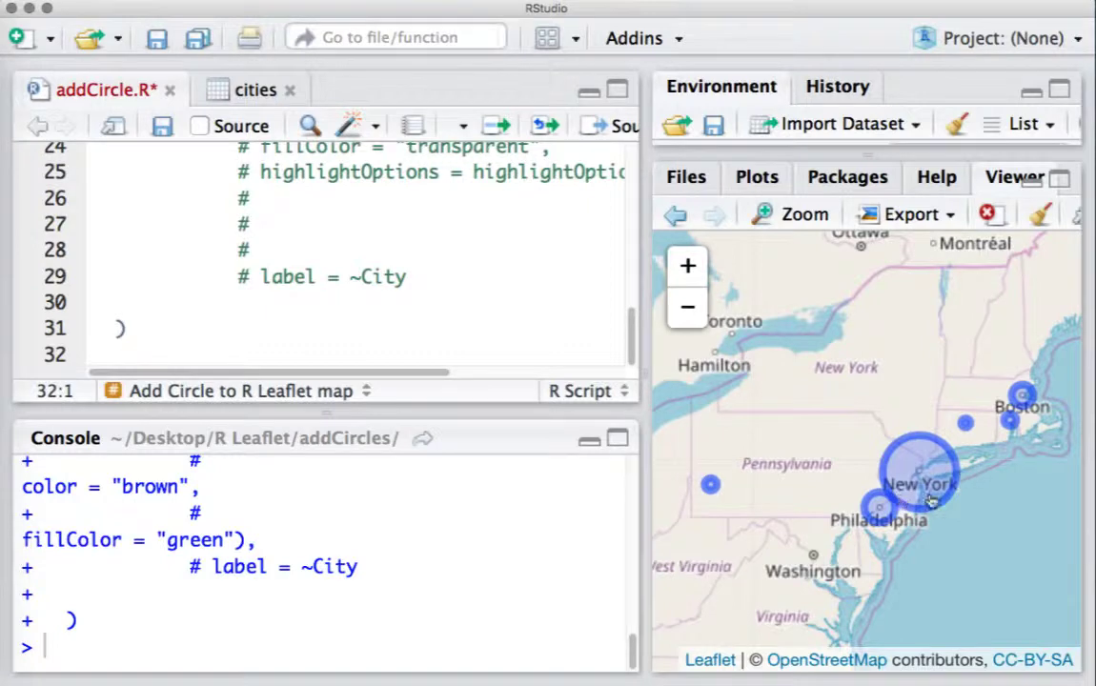
mouse_move(920, 476)
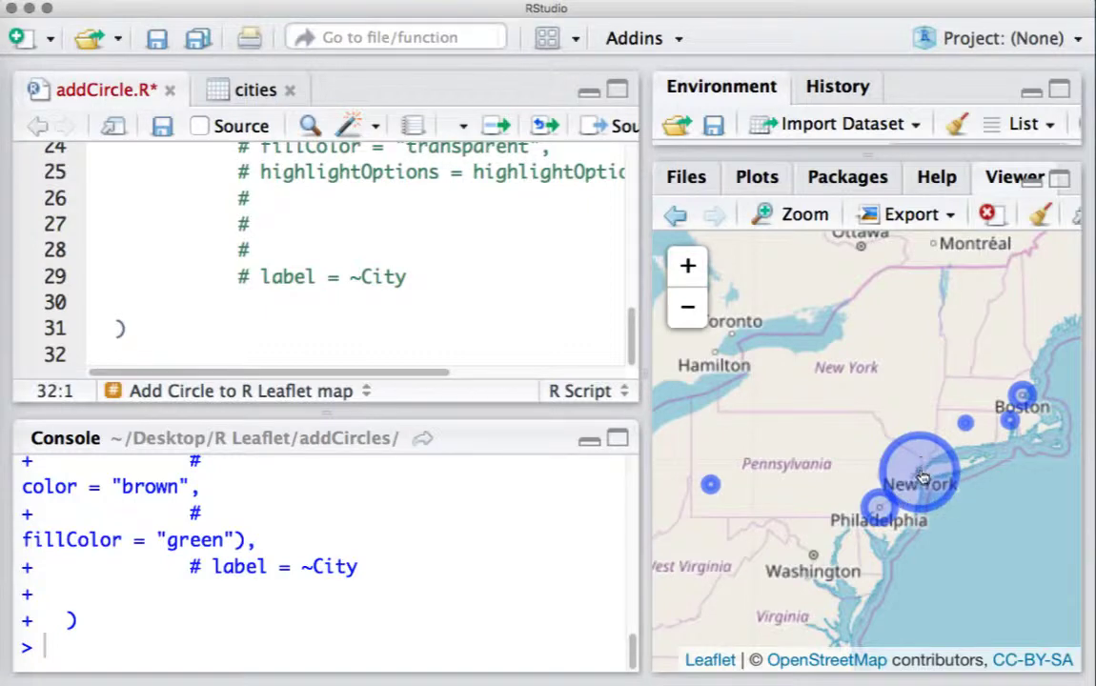
mouse_move(712, 498)
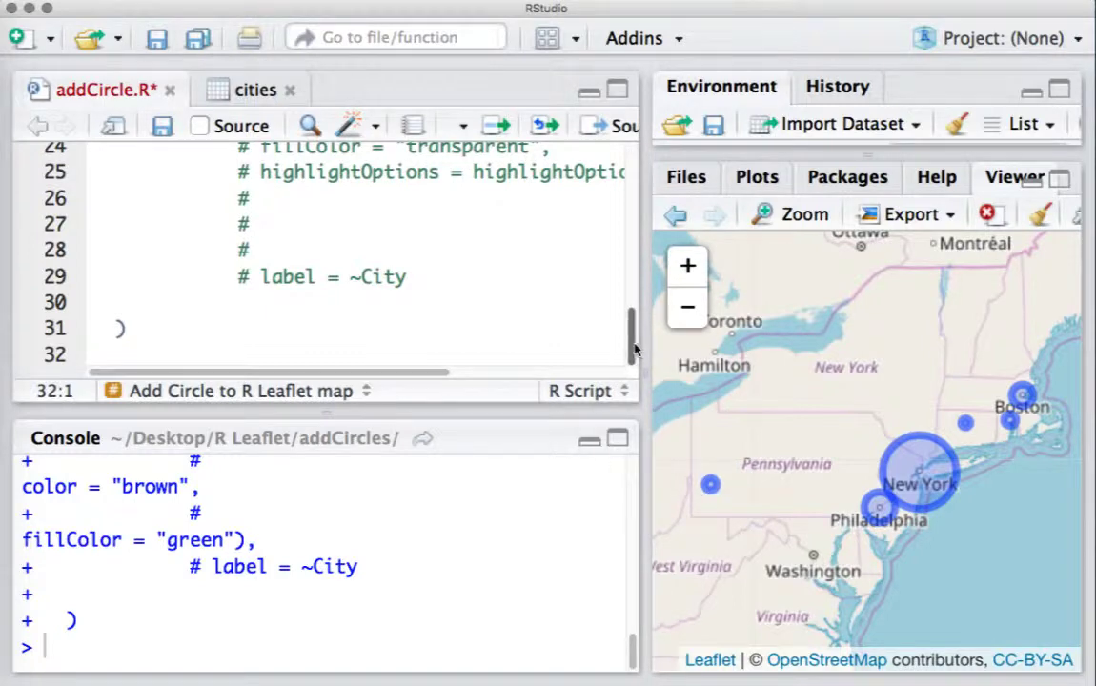
- Uncomment fillColor = "red" and re-run so the circles fill red
scroll("up", 3)
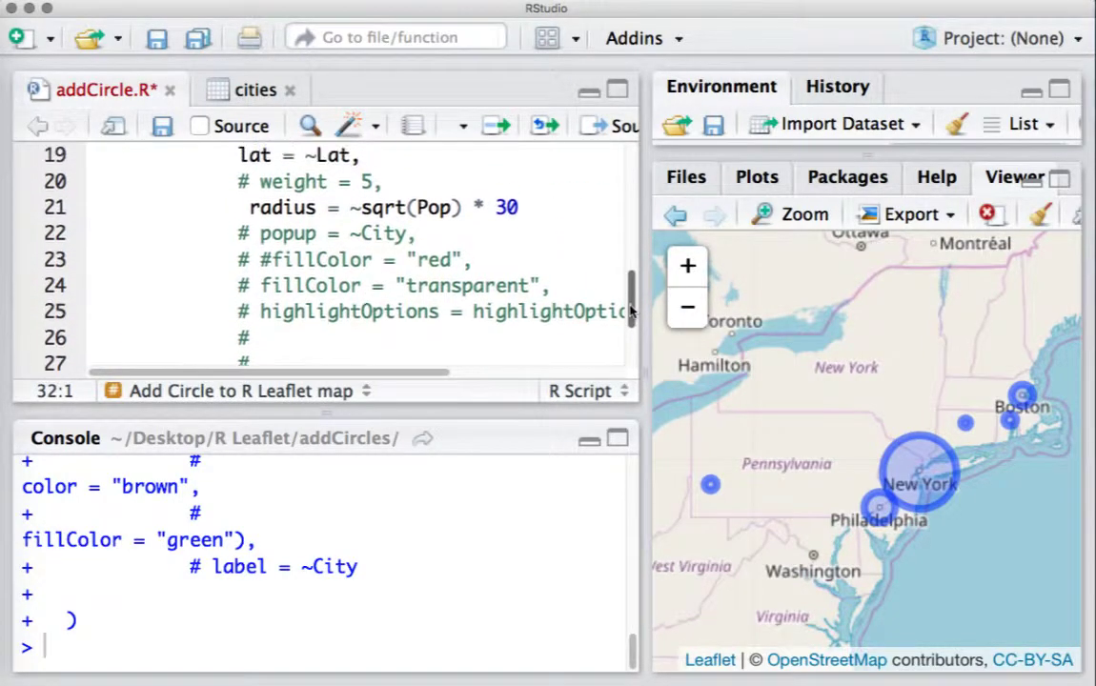
scroll("up", 3)
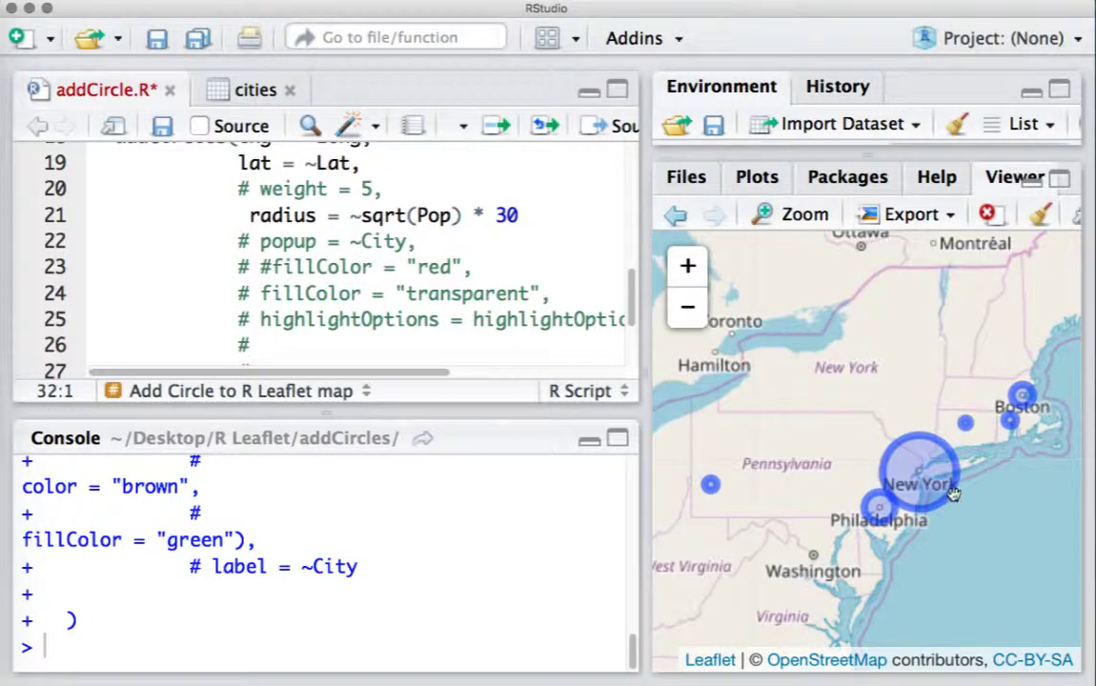
mouse_move(906, 469)
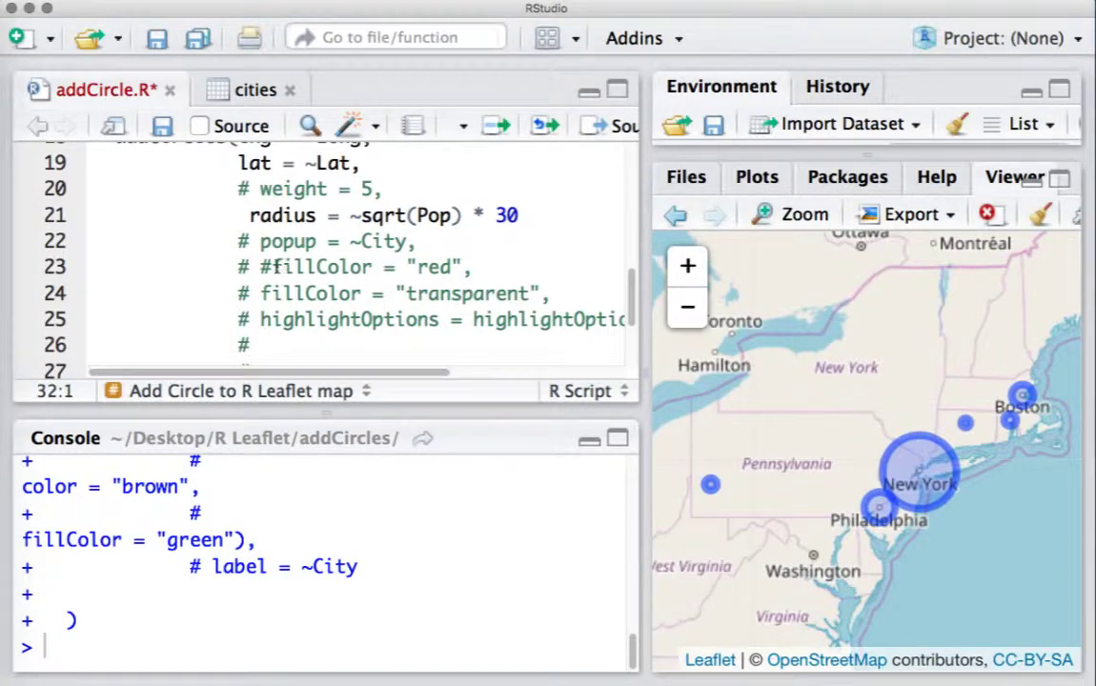
left_click(270, 267)
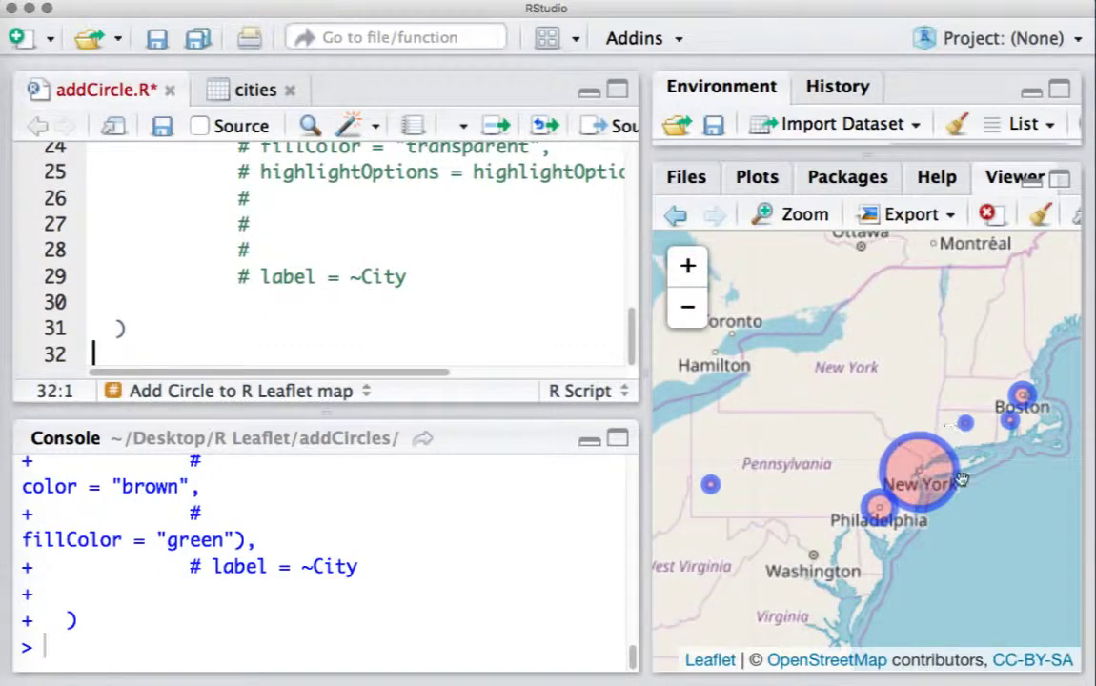
mouse_move(643, 334)
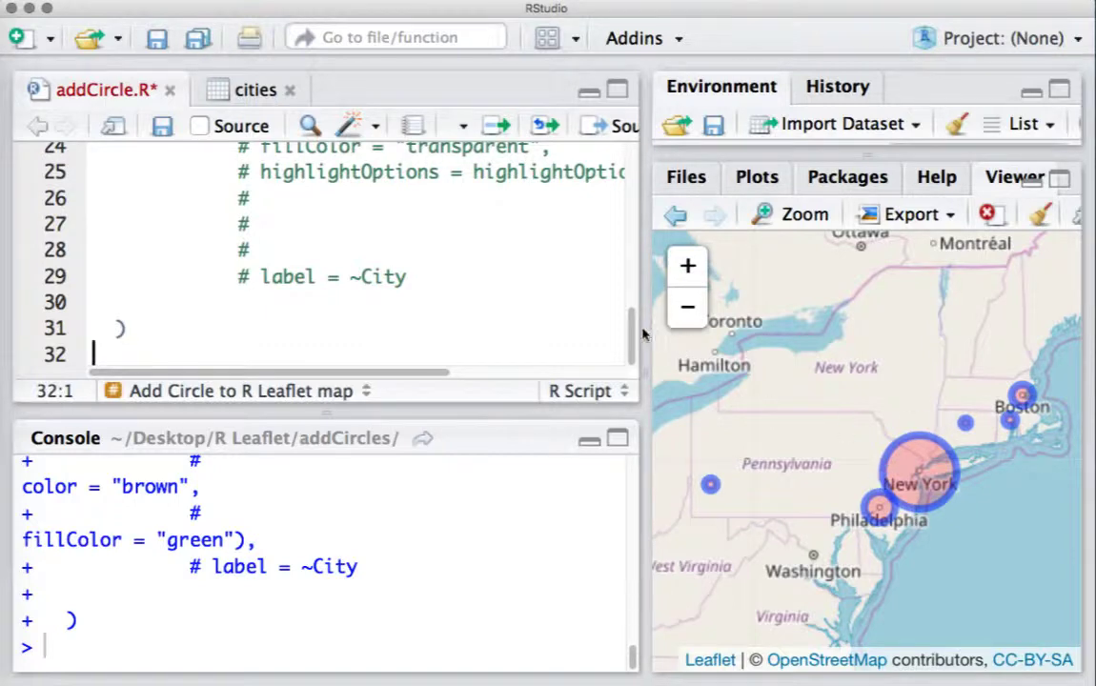
- Set the circle outline weight to 10 and uncomment fillColor = "transparent" on line 24
scroll("up", 3)
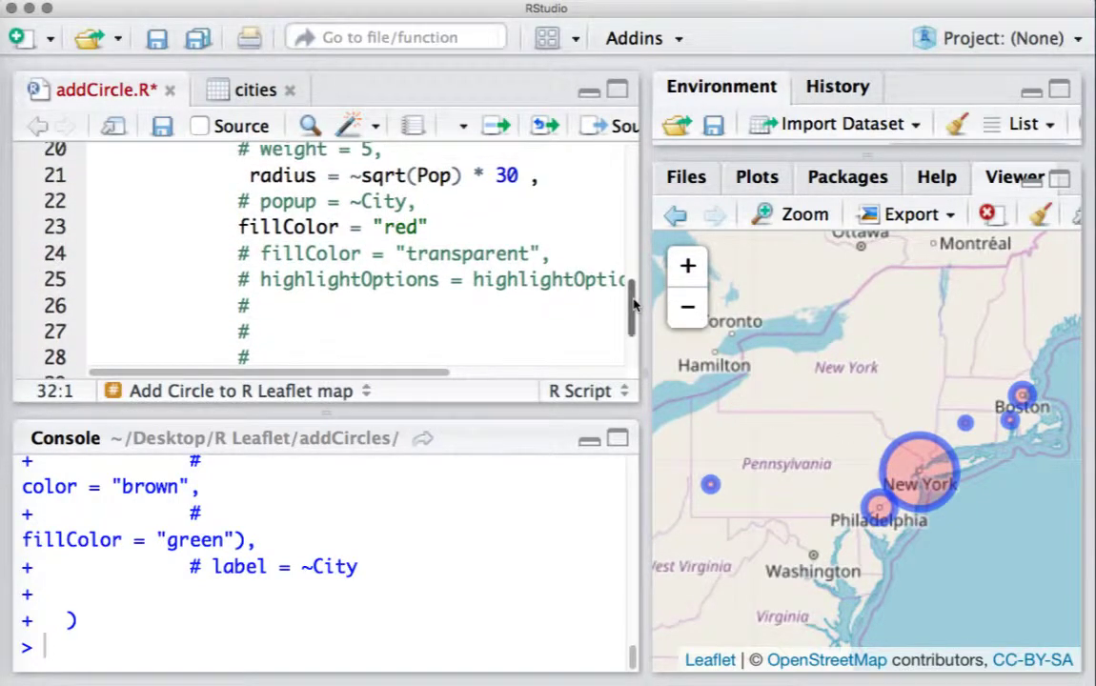
scroll("up", 3)
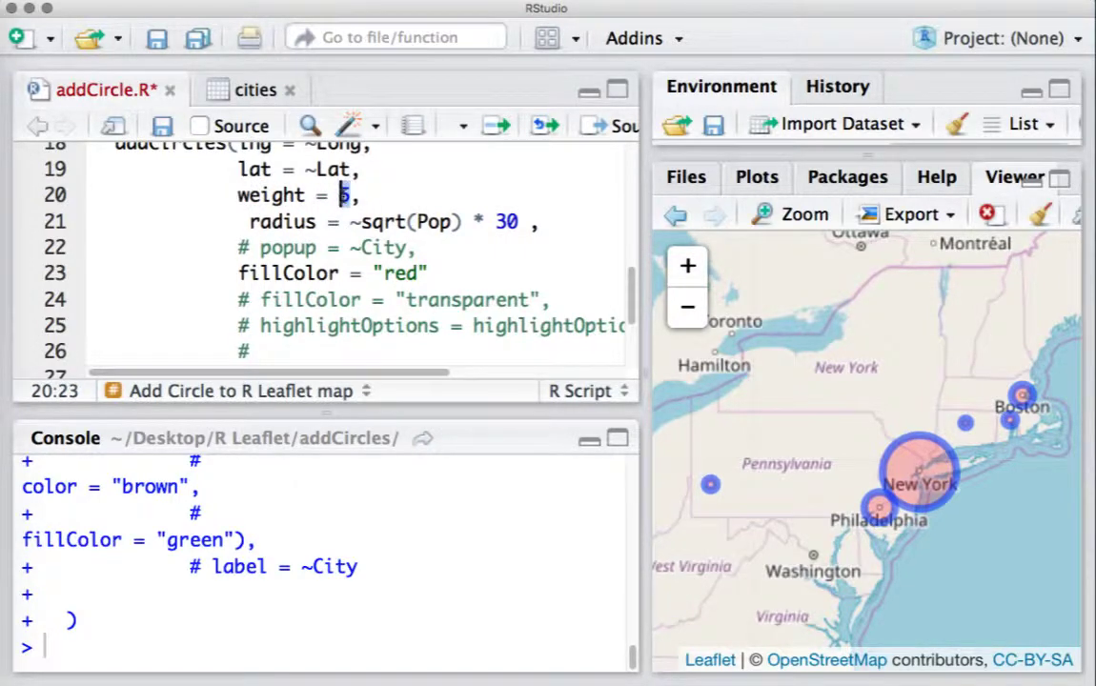
type("10")
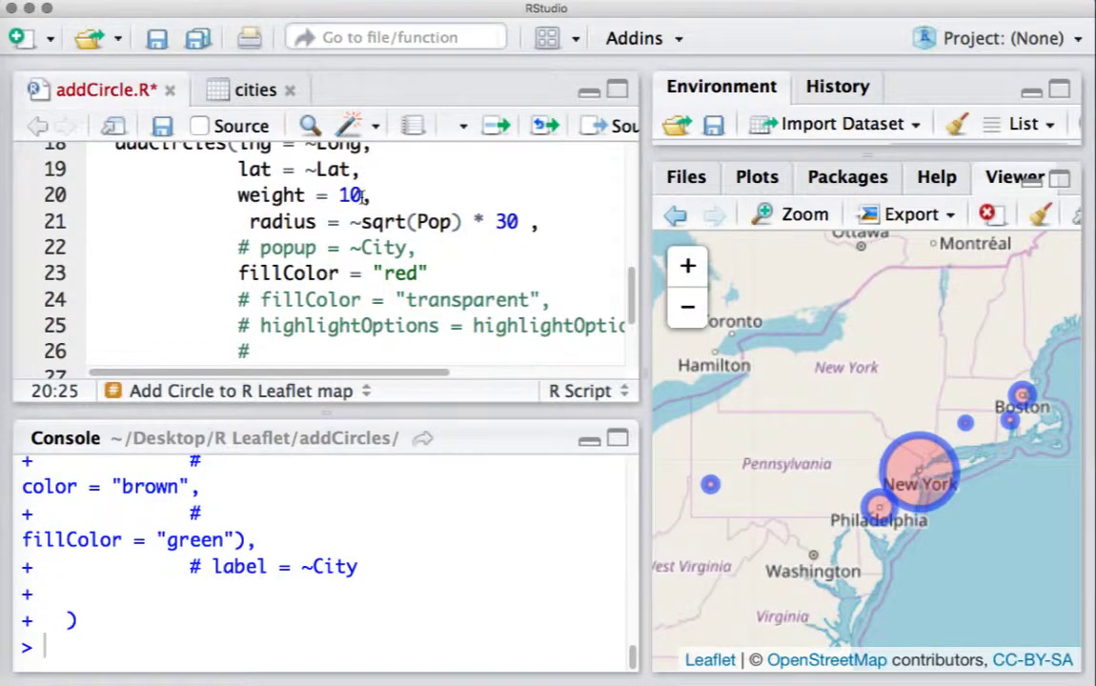
scroll("down", 3)
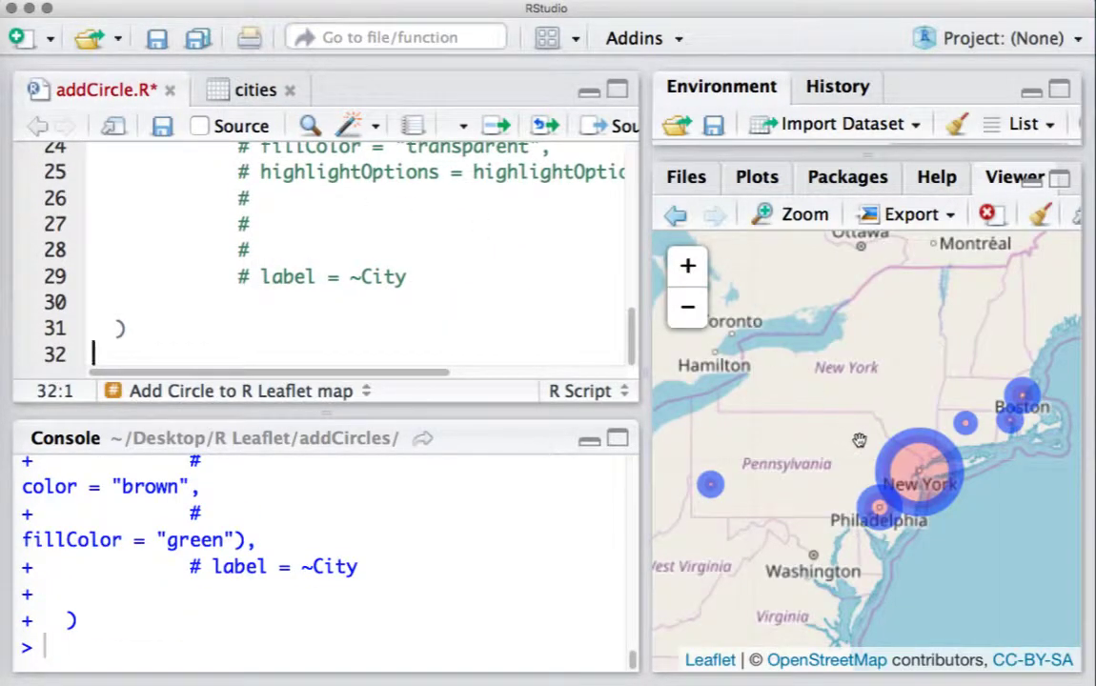
mouse_move(881, 453)
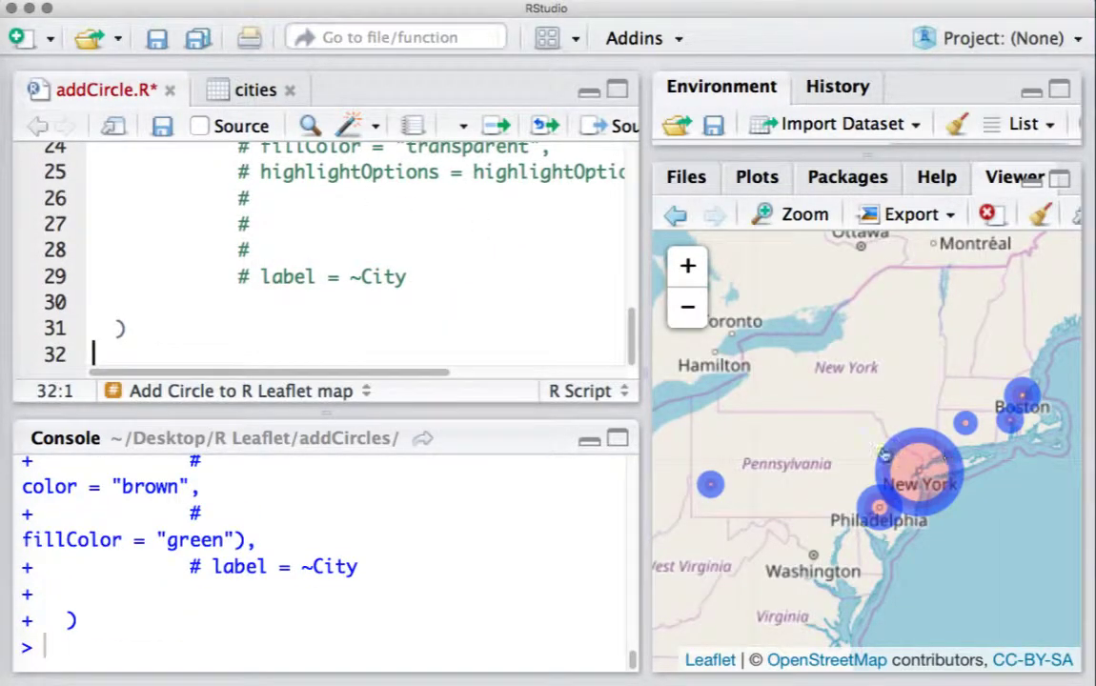
mouse_move(939, 467)
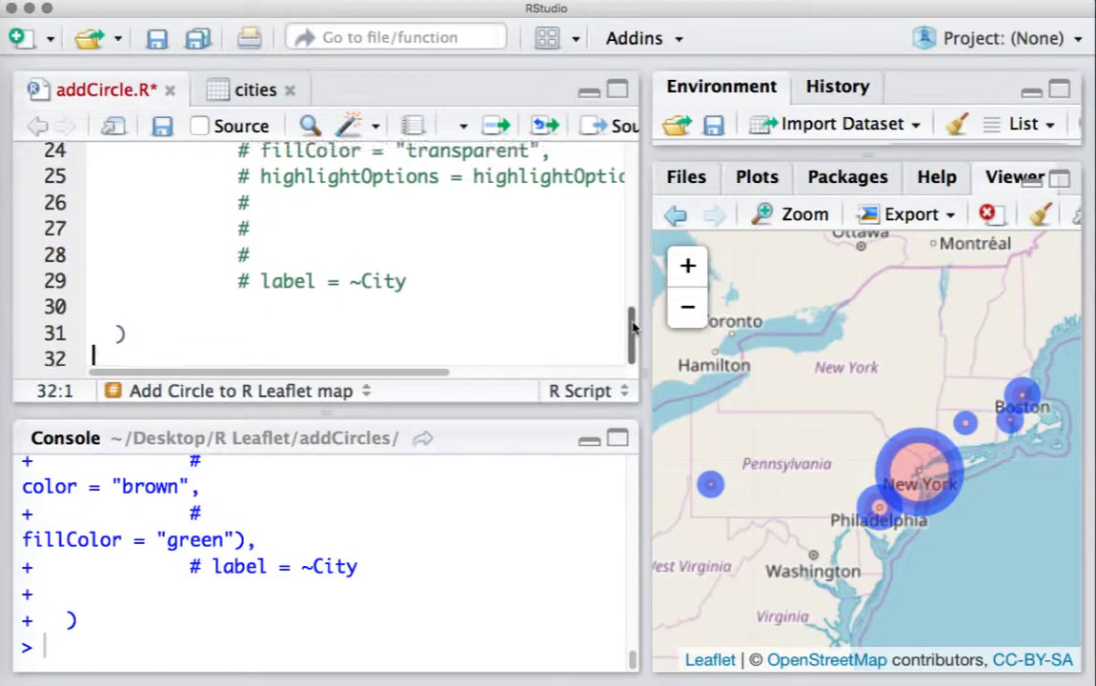
scroll("up", 3)
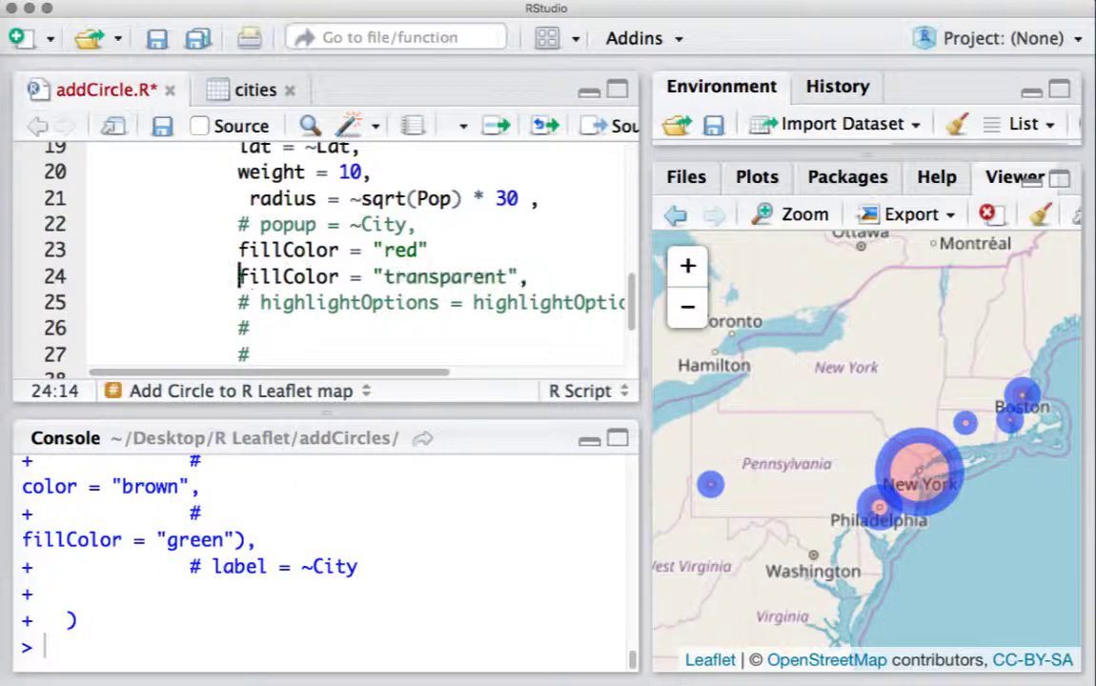
- Comment out fillColor = "red" on line 23 and drop line 24's trailing comma
left_click(431, 249)
type("#")
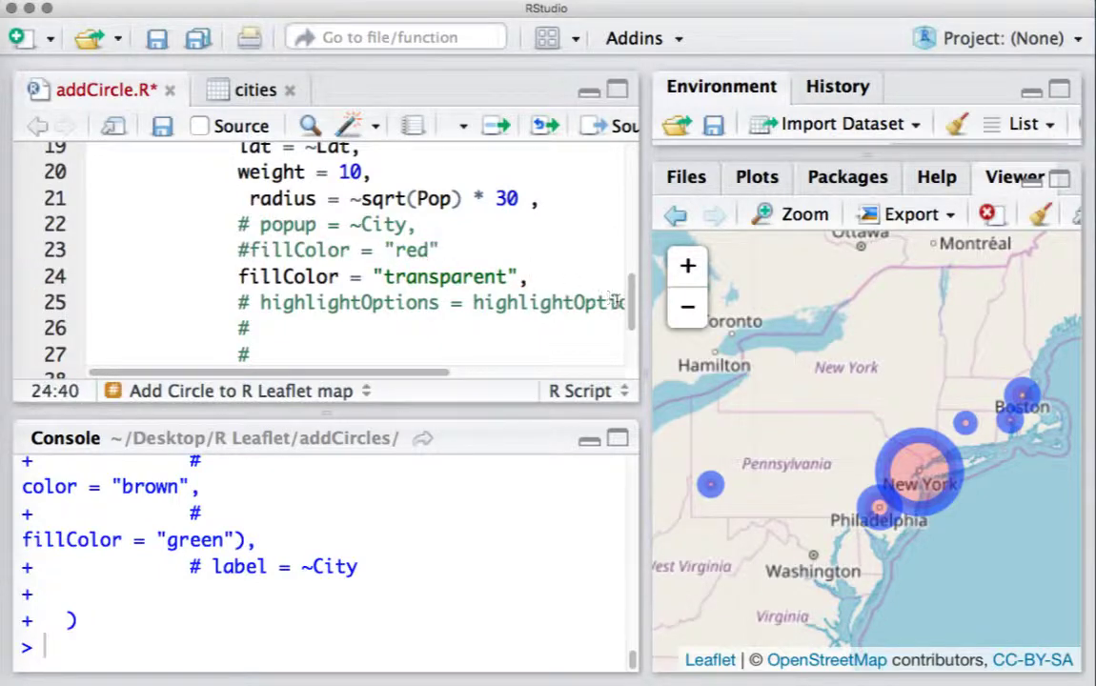
scroll("down", 3)
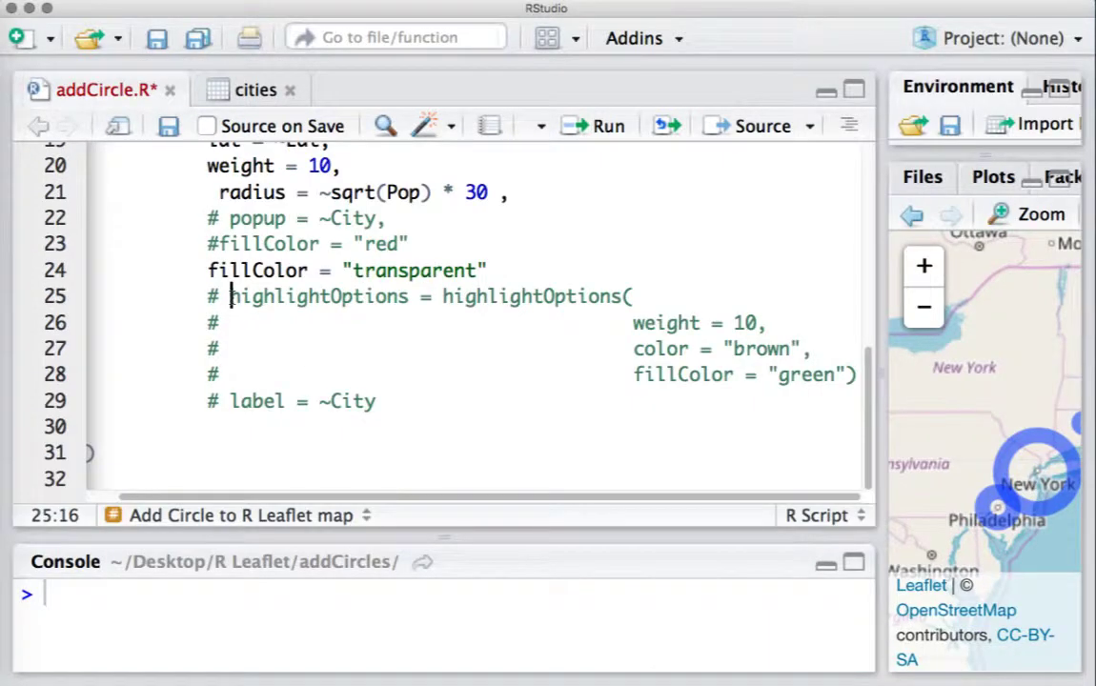
double_click(318, 295)
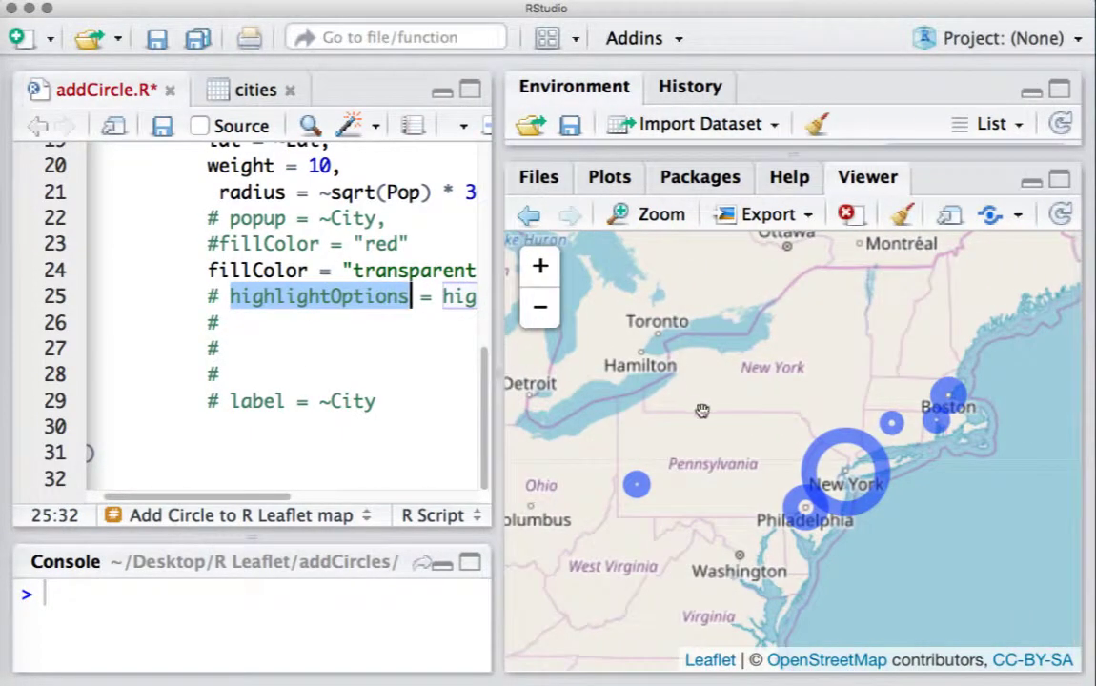
mouse_move(731, 423)
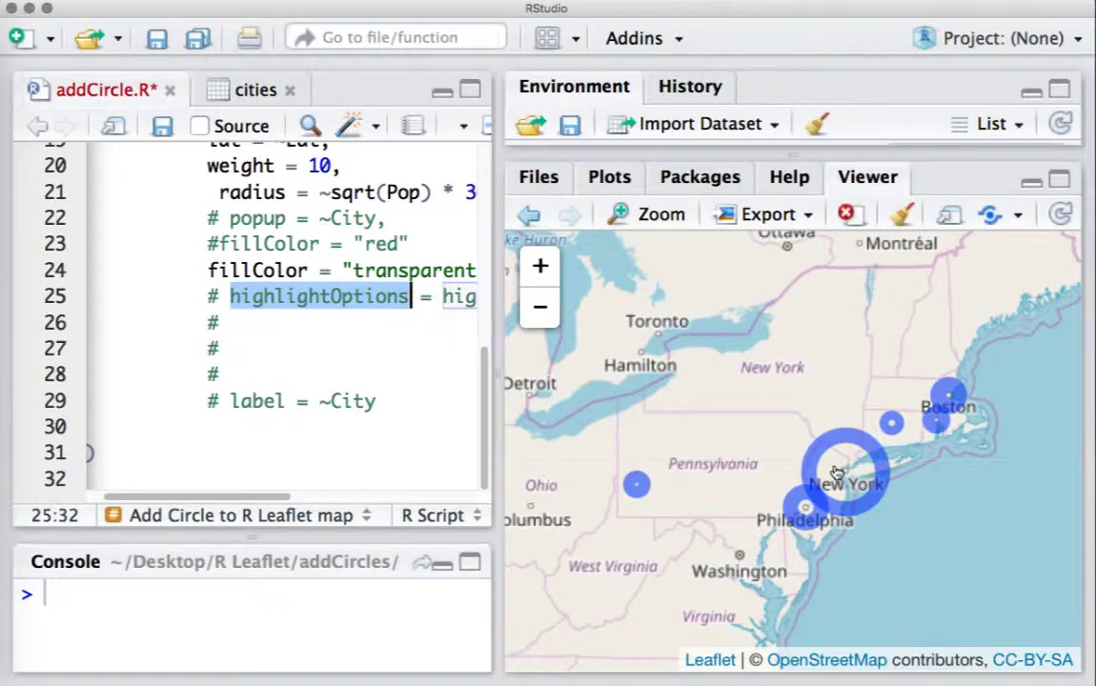
mouse_move(844, 478)
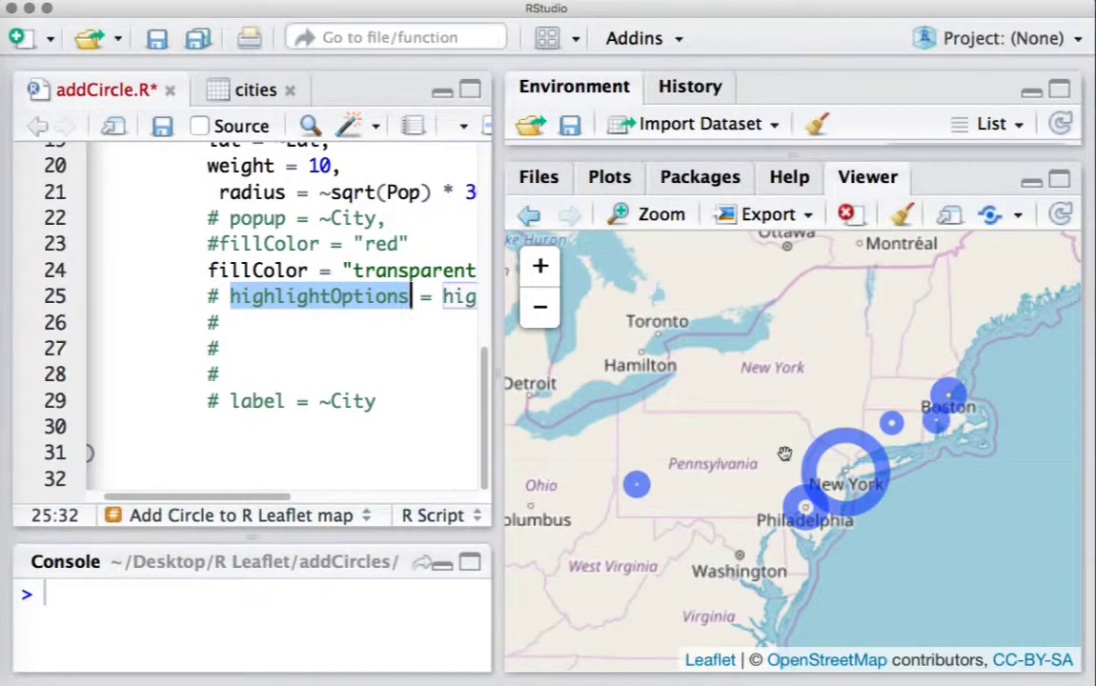
mouse_move(844, 475)
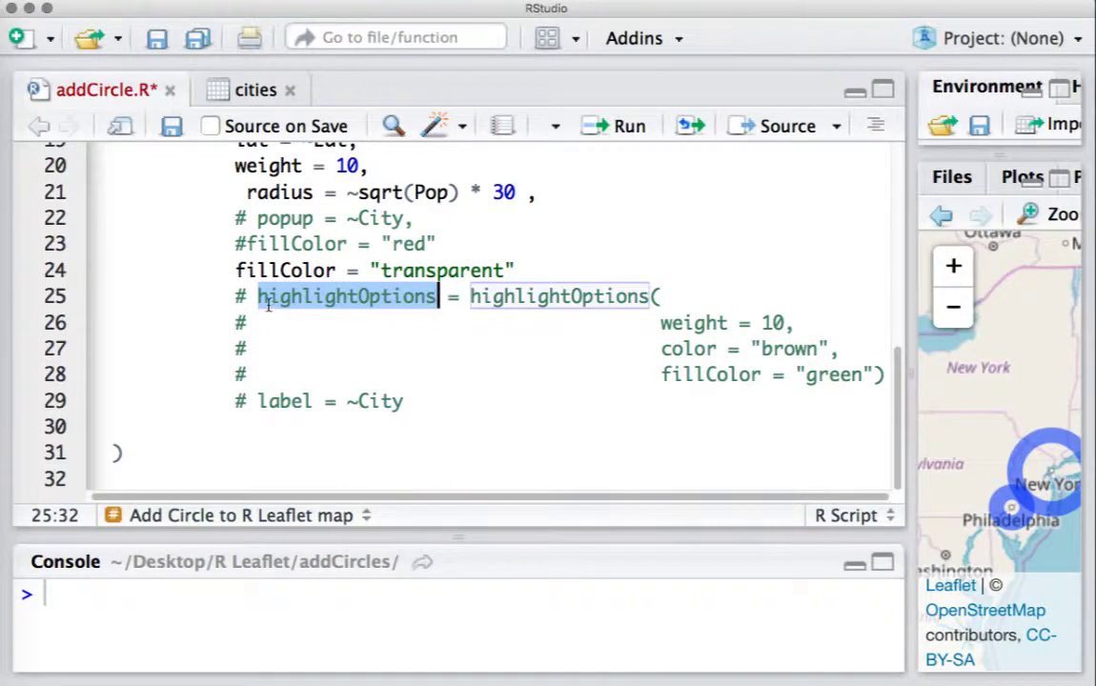
- Uncomment the highlightOptions lines 25–28, run the code, and zoom in to test hovering
left_click(229, 296)
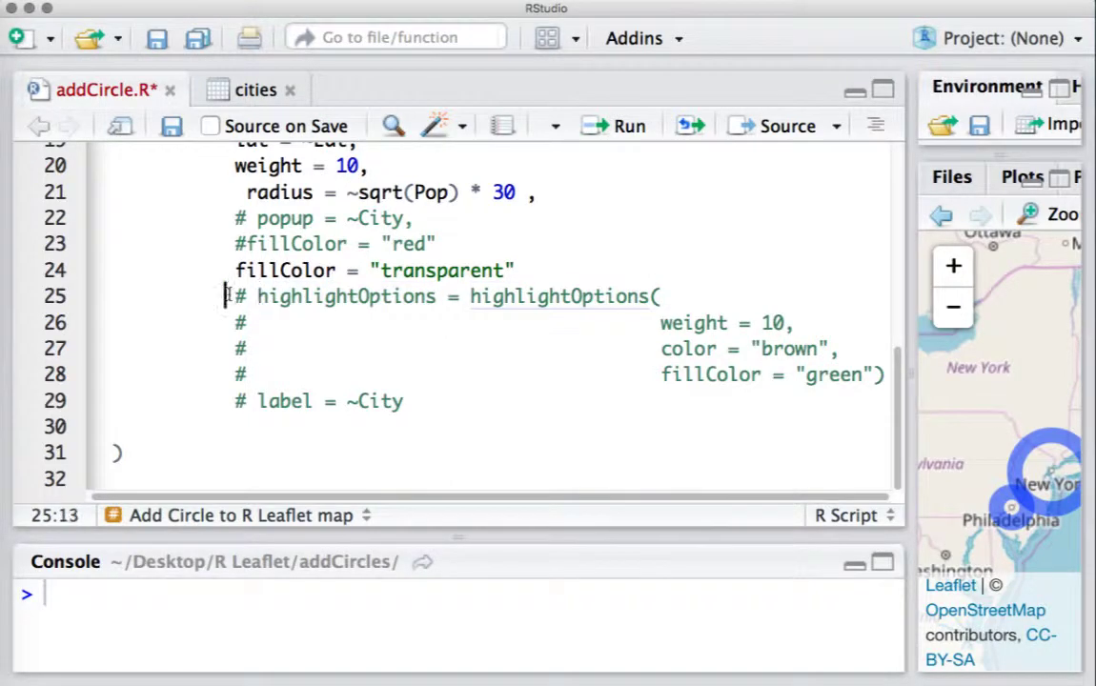
left_click_drag(227, 295, 753, 374)
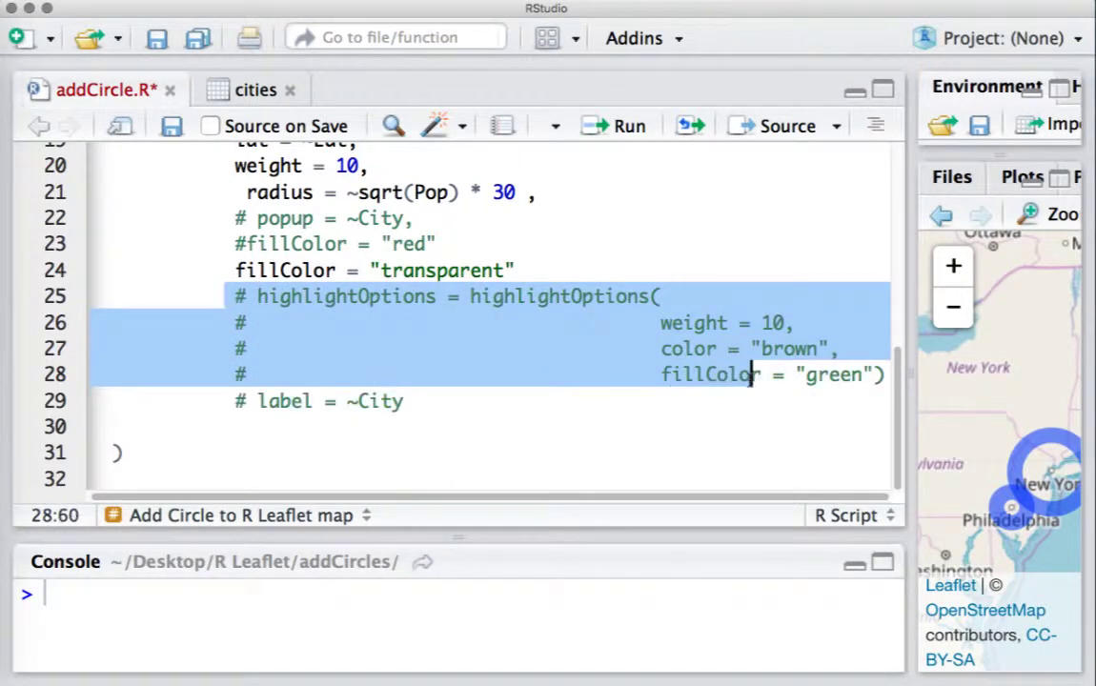
left_click(881, 374)
type(",")
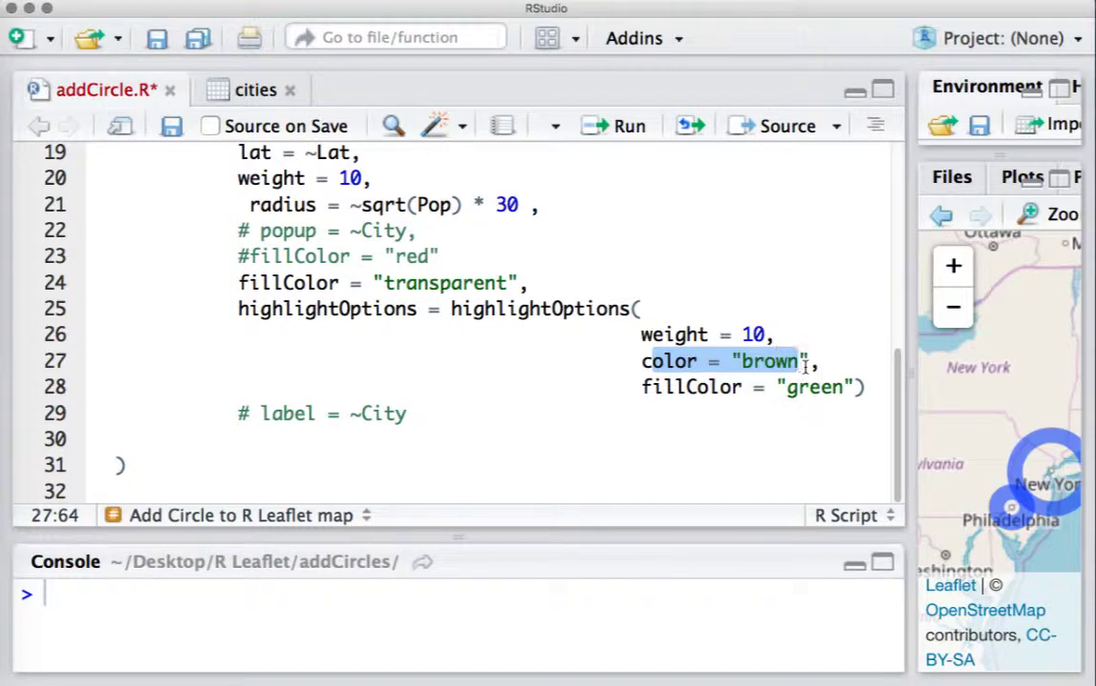
mouse_move(865, 418)
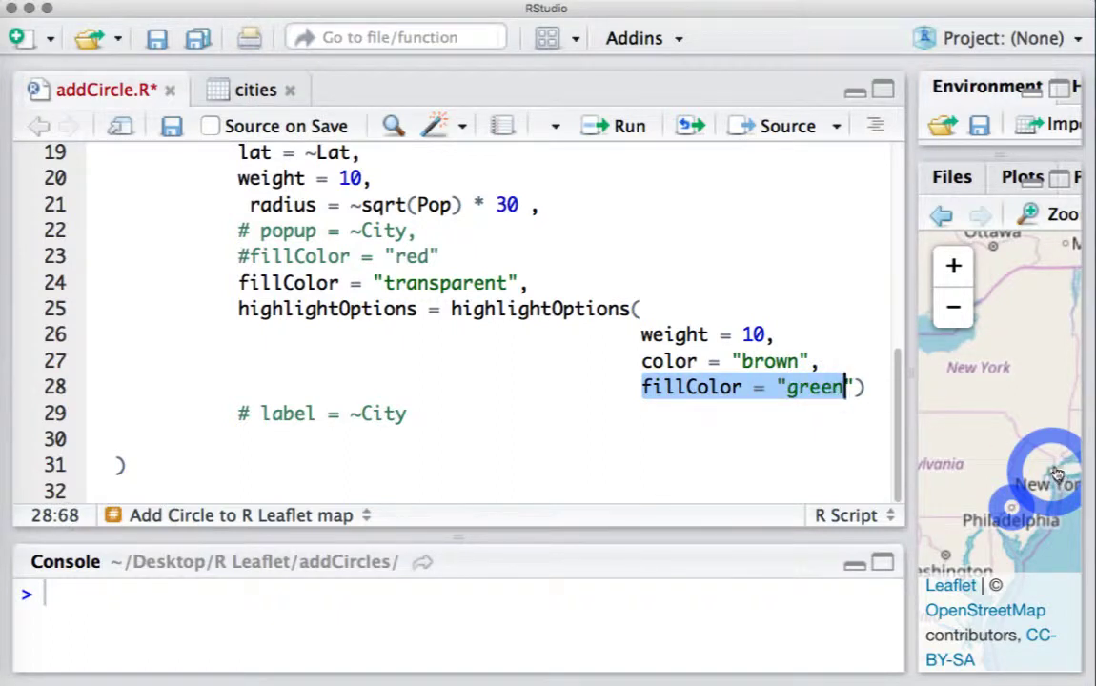
left_click(518, 308)
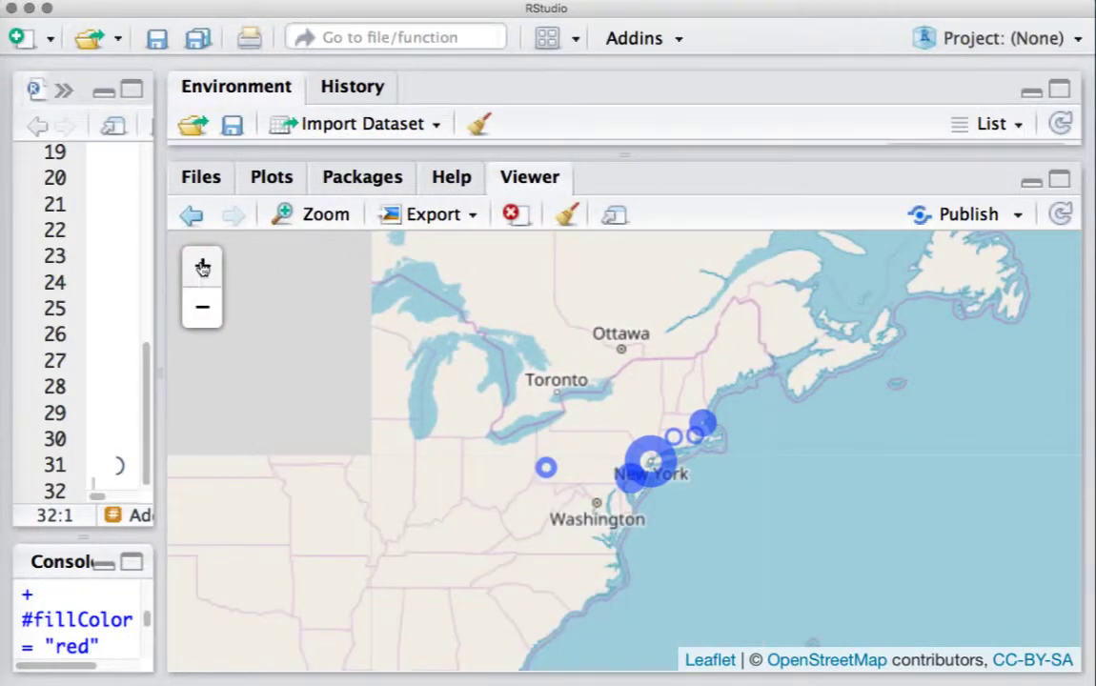
left_click(202, 266)
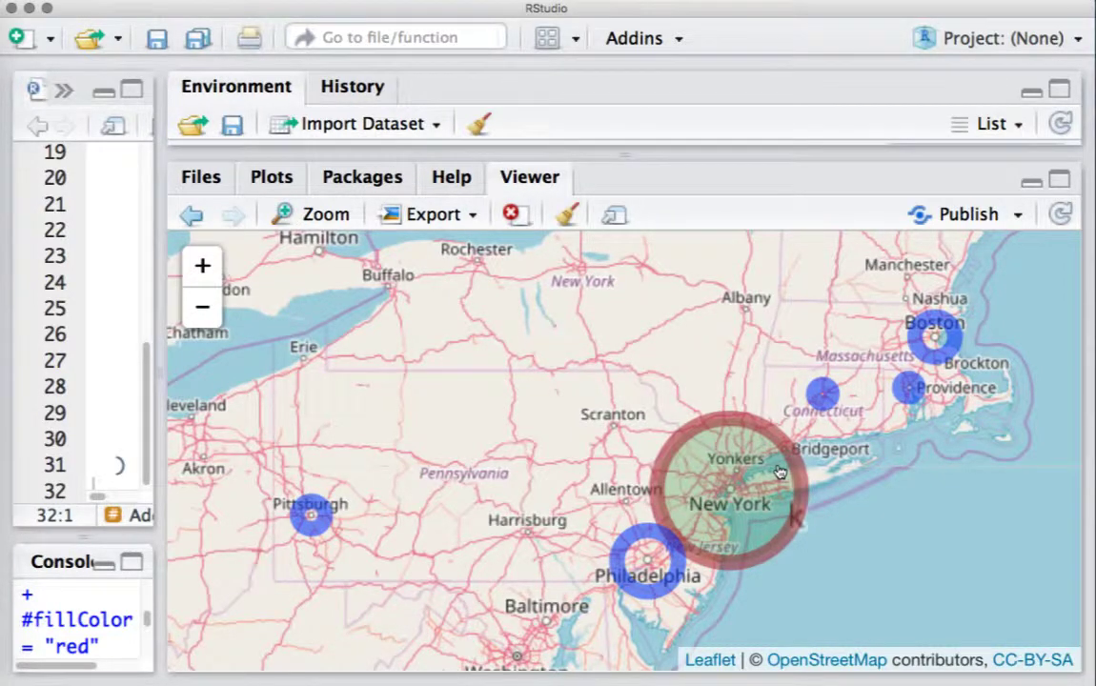
mouse_move(737, 477)
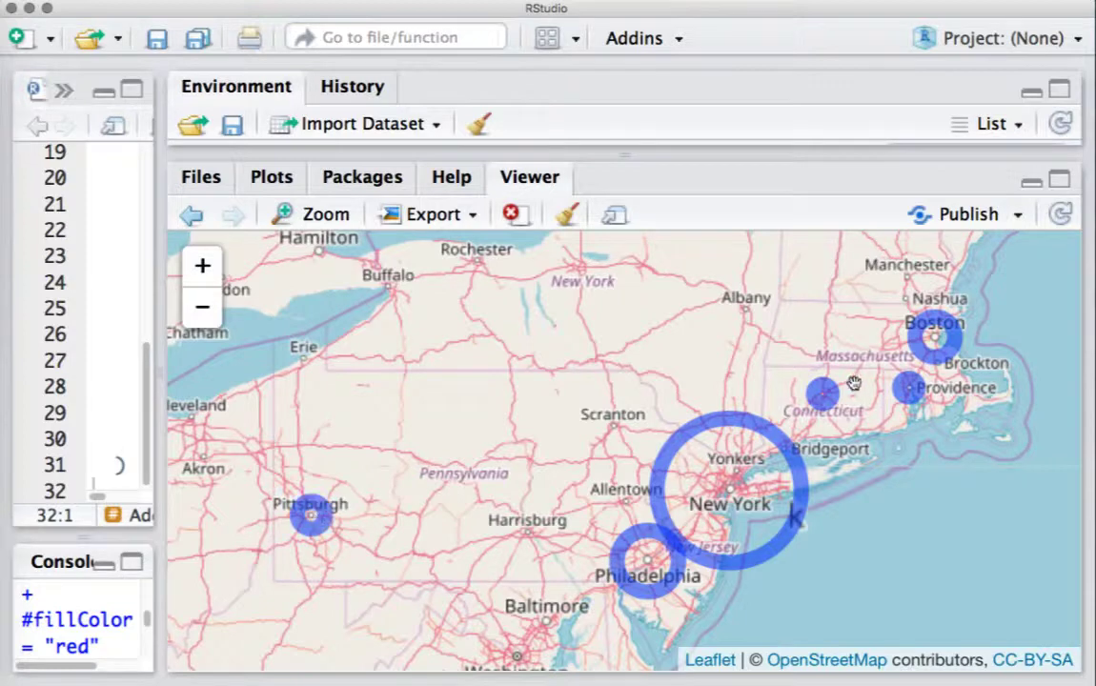
mouse_move(162, 371)
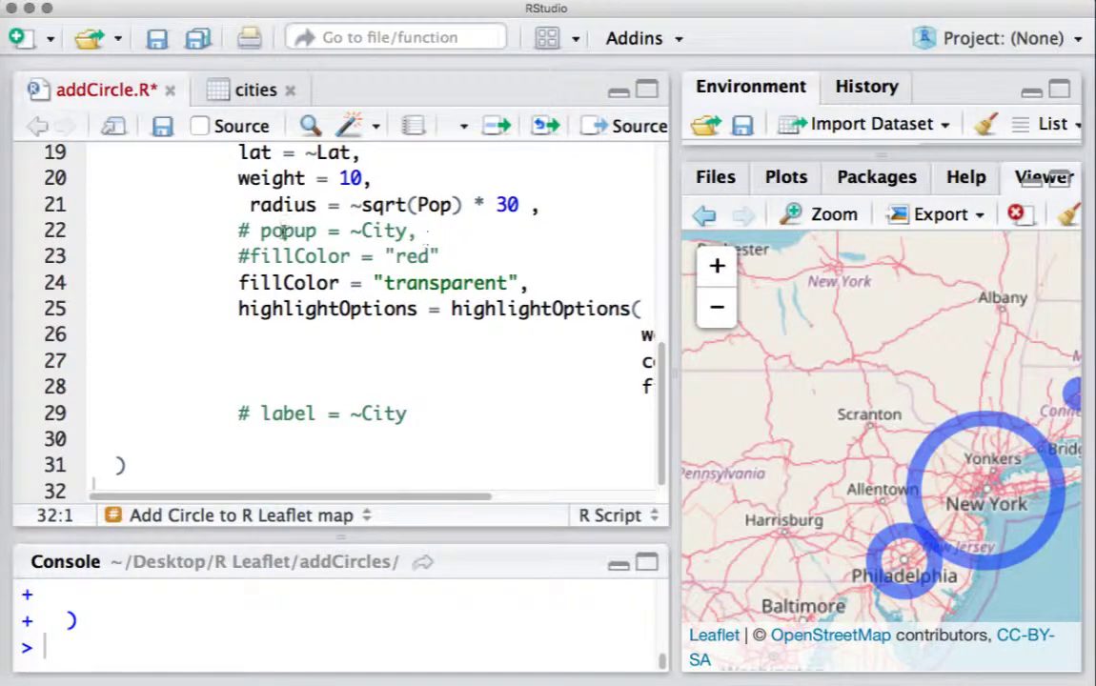
- Uncomment popup = ~City, re-run, and zoom in to check Hartford's popup
left_click(260, 231)
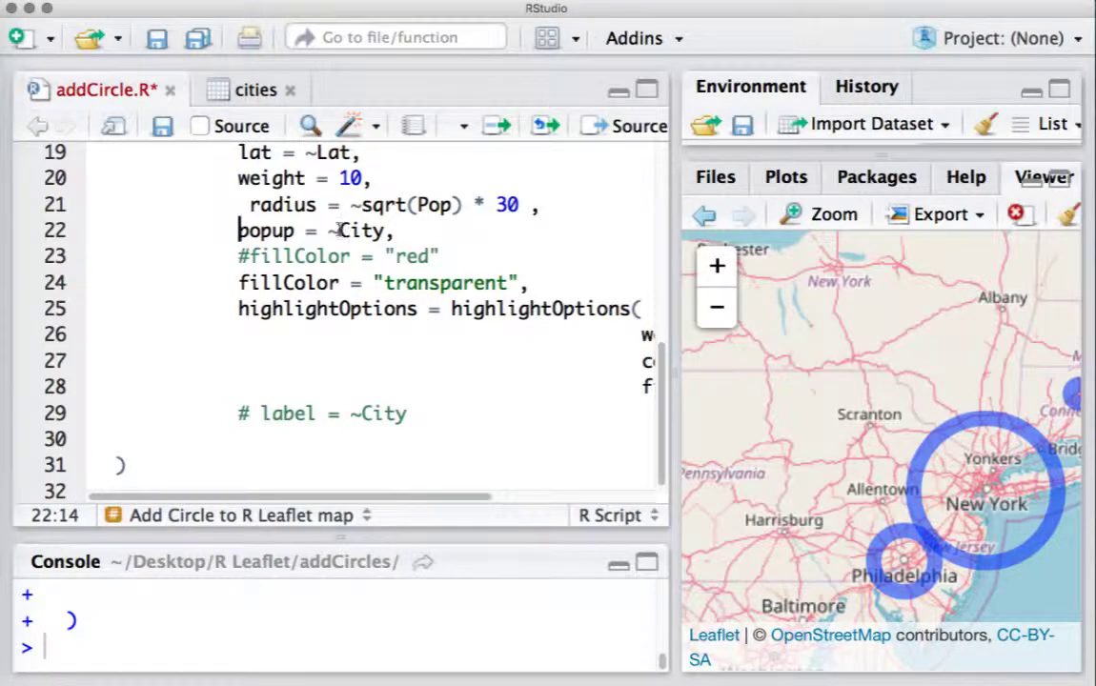
left_click(255, 89)
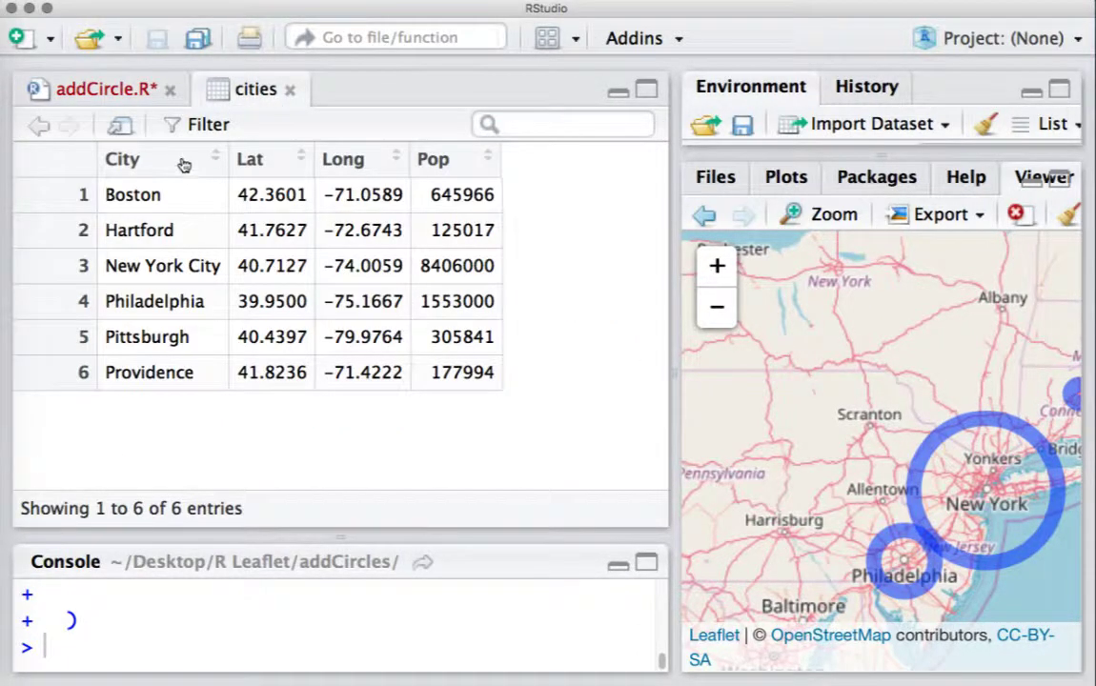
left_click(103, 88)
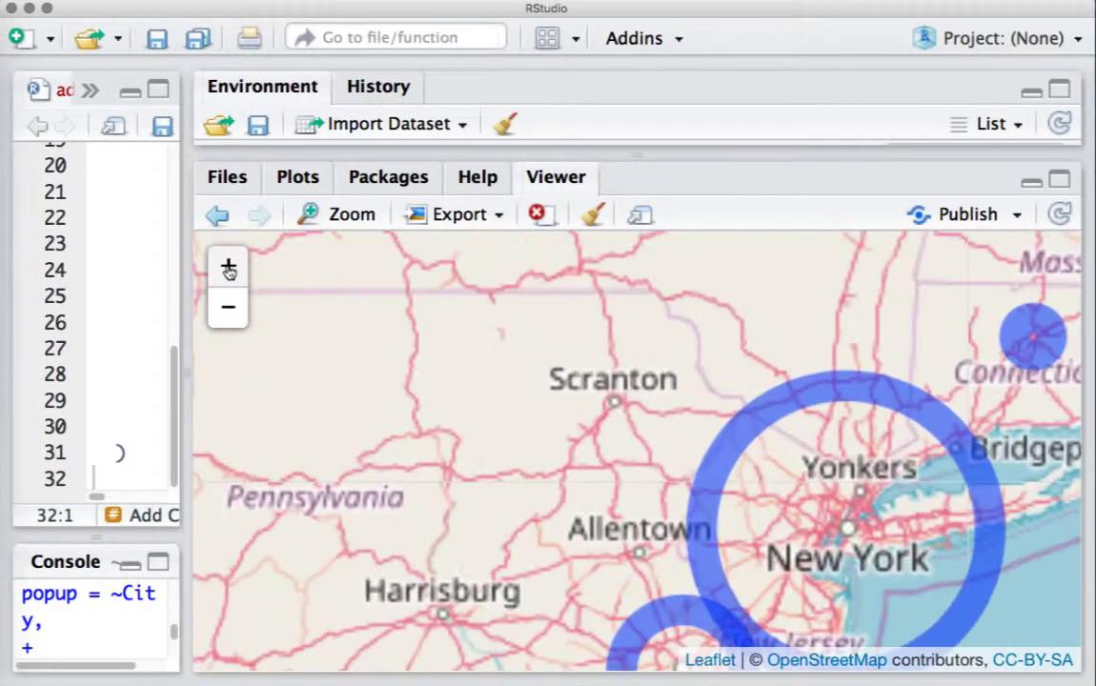
left_click(847, 527)
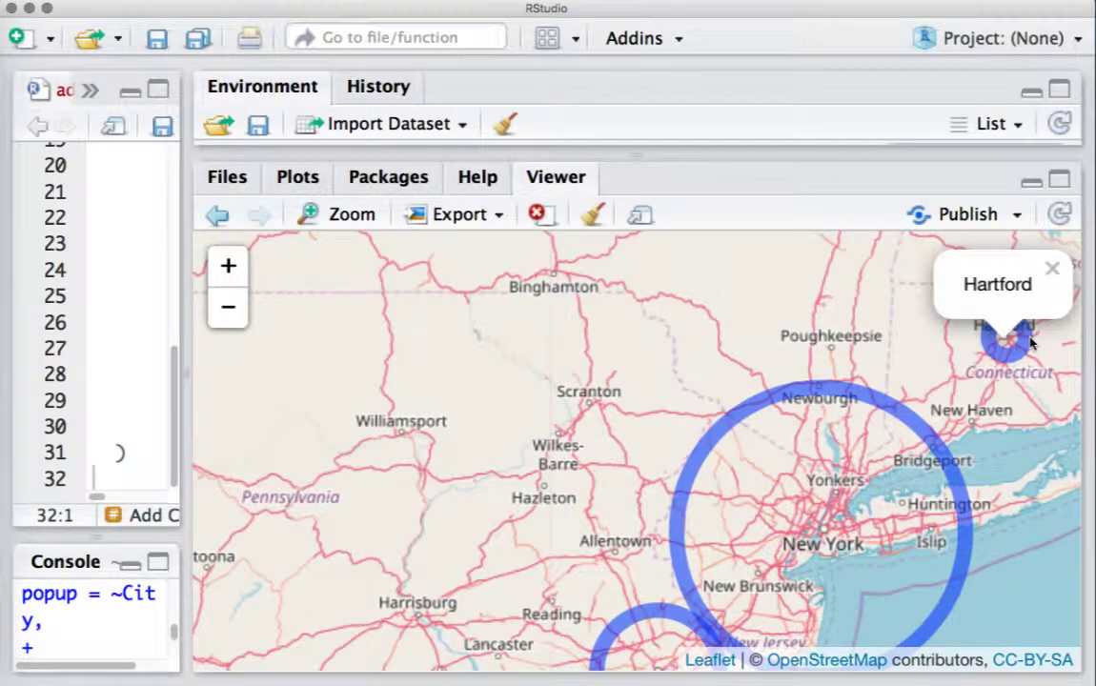
mouse_move(191, 381)
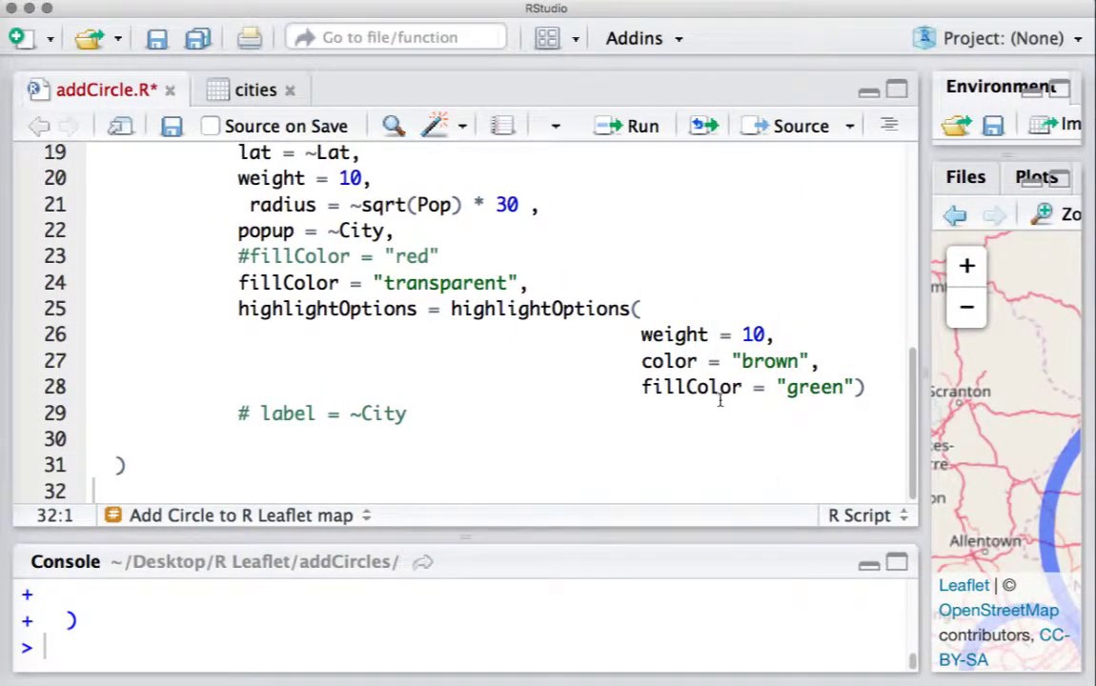
- Add a comma after highlightOptions and uncomment the label = ~City line
type(",")
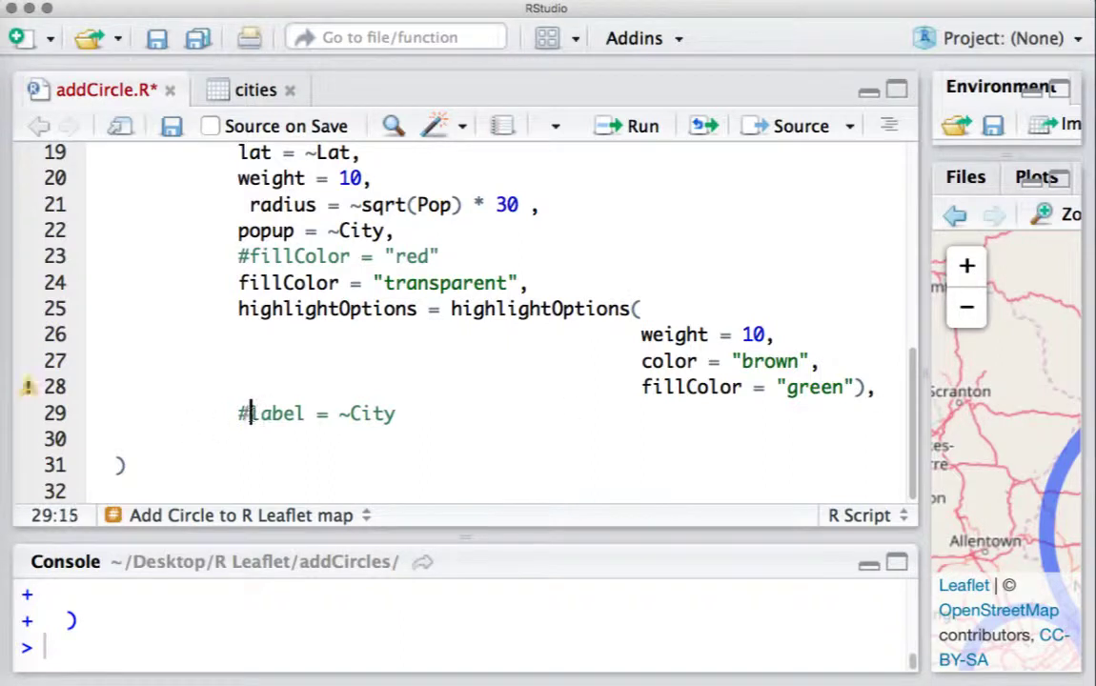
key("Backspace")
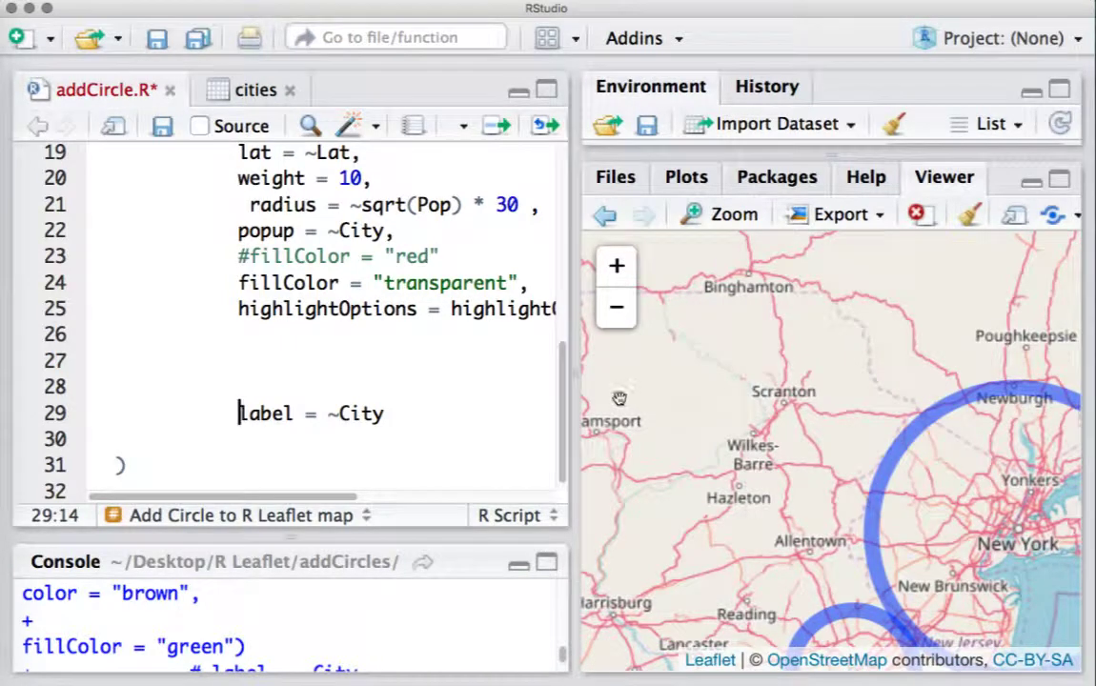
left_click(351, 256)
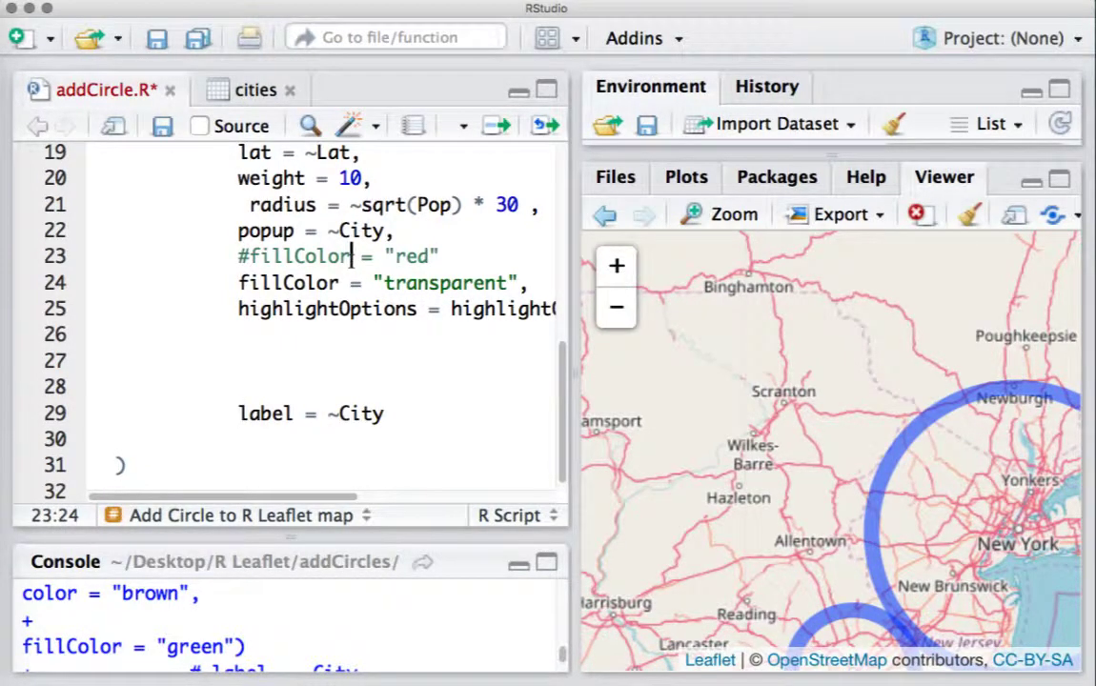